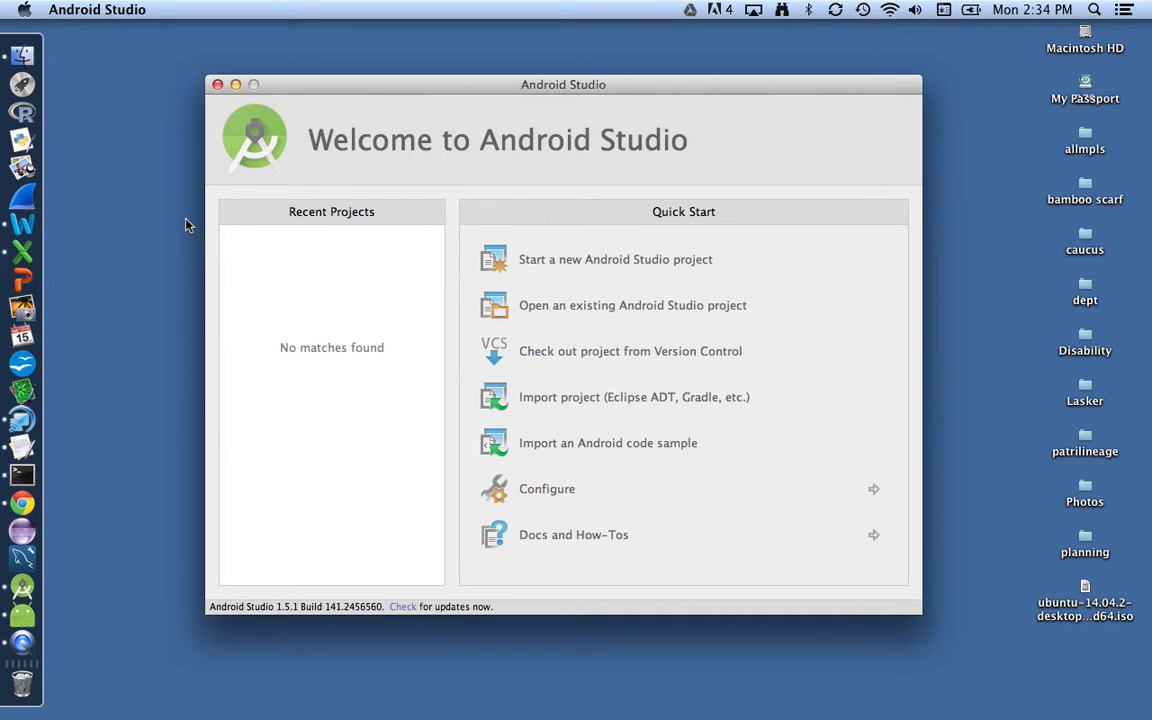
{"action": "mouse_move", "coordinate": [409, 206]}
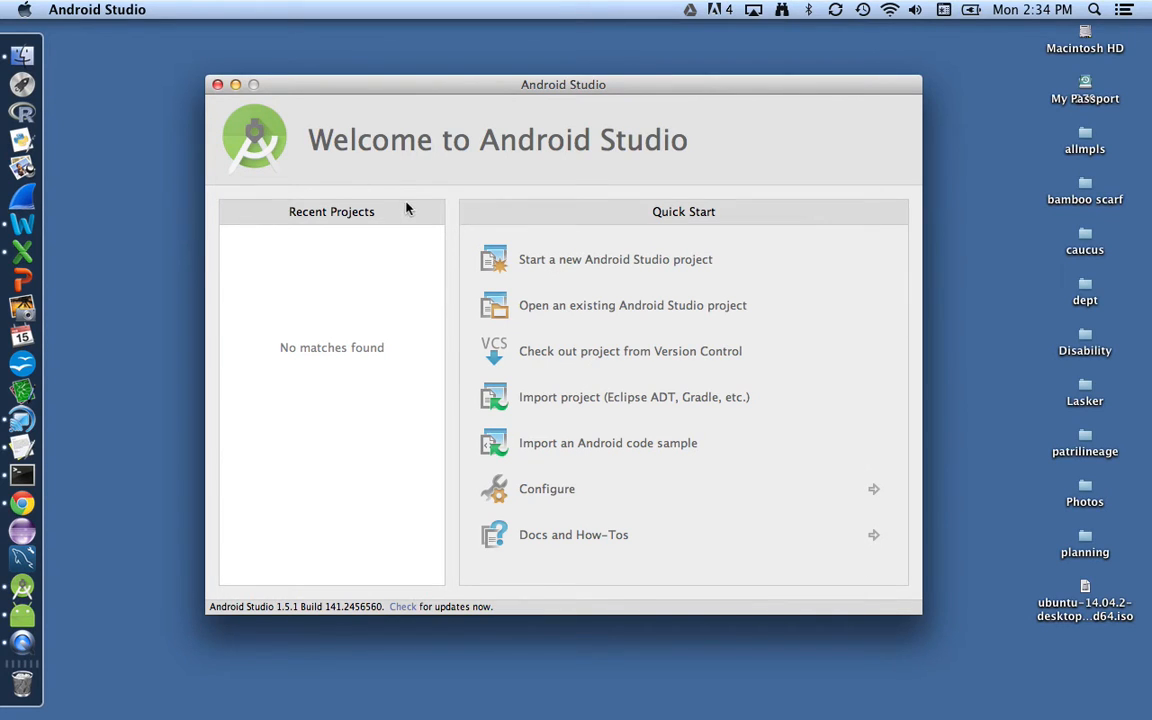
{"action": "mouse_move", "coordinate": [550, 364]}
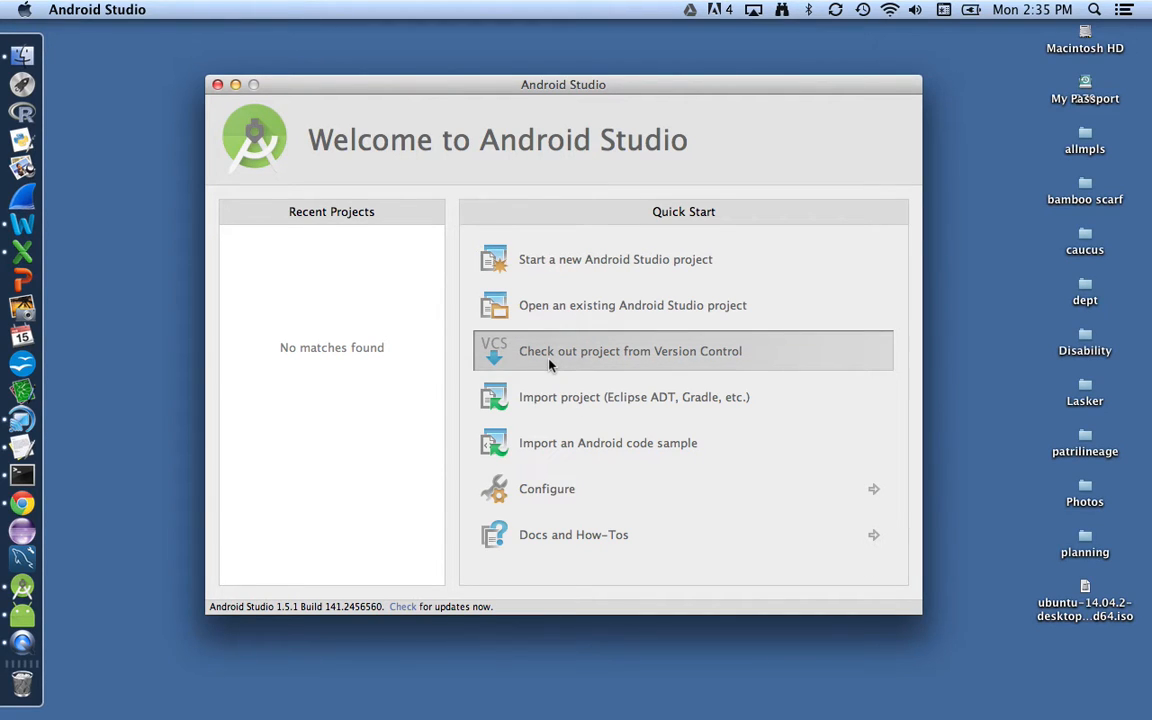
Show the version-control checkout options, including GitHub, Git and Subversion, from the Welcome screen.
{"action": "left_click", "coordinate": [630, 351]}
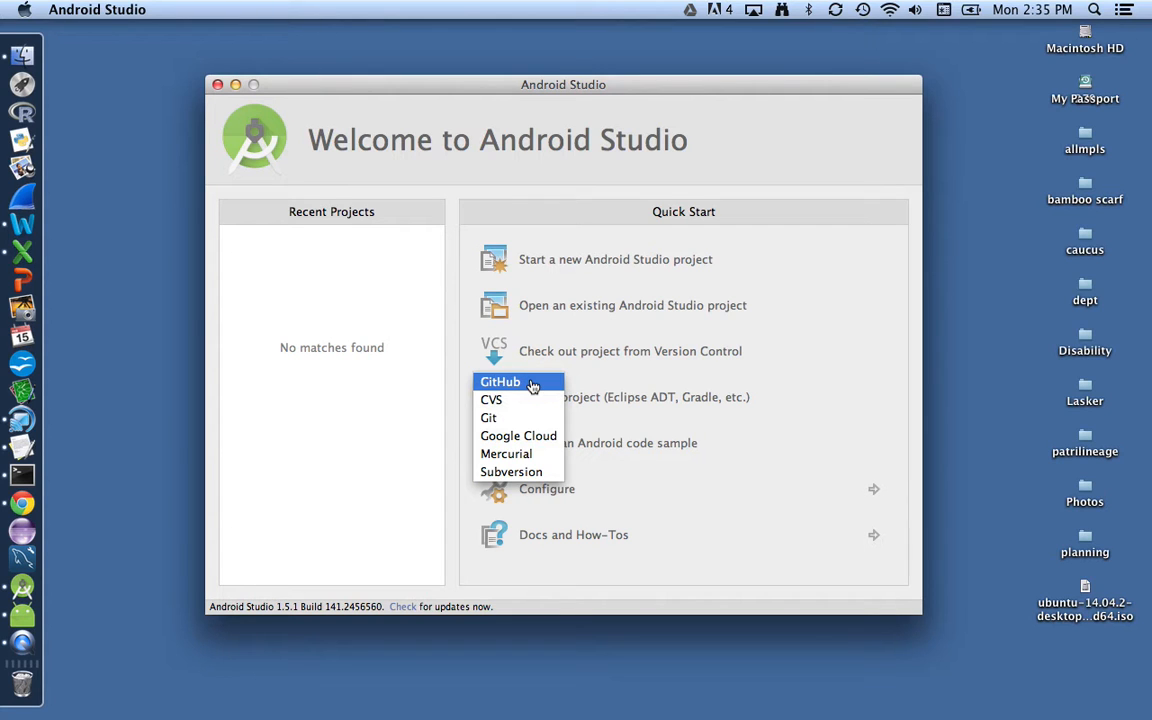
Check out from GitHub, picking GeoQuiz.git from previous repository URLs, and clone it.
{"action": "left_click", "coordinate": [500, 382]}
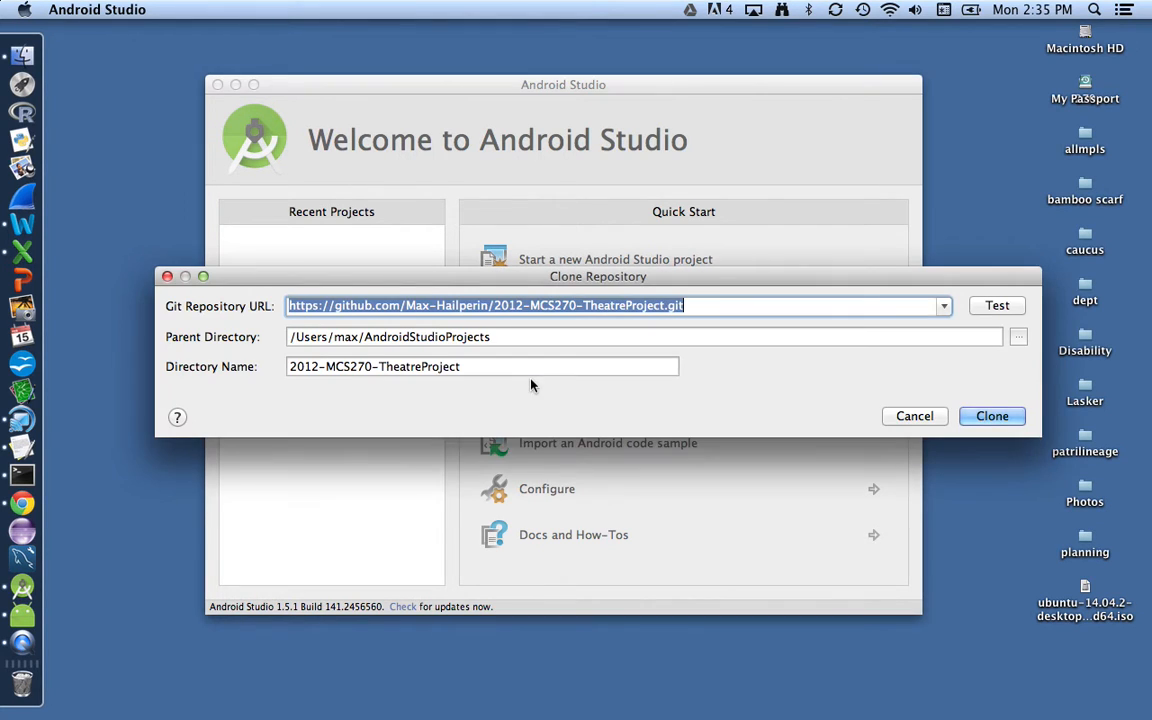
{"action": "mouse_move", "coordinate": [652, 331]}
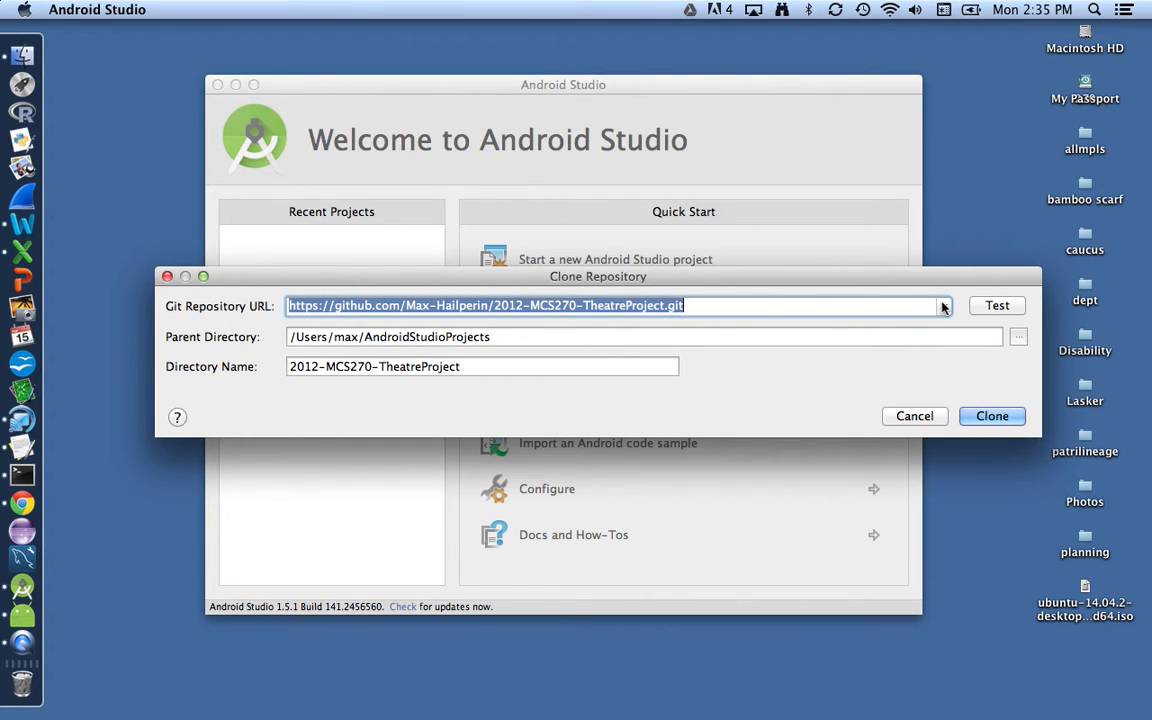
{"action": "left_click", "coordinate": [942, 305]}
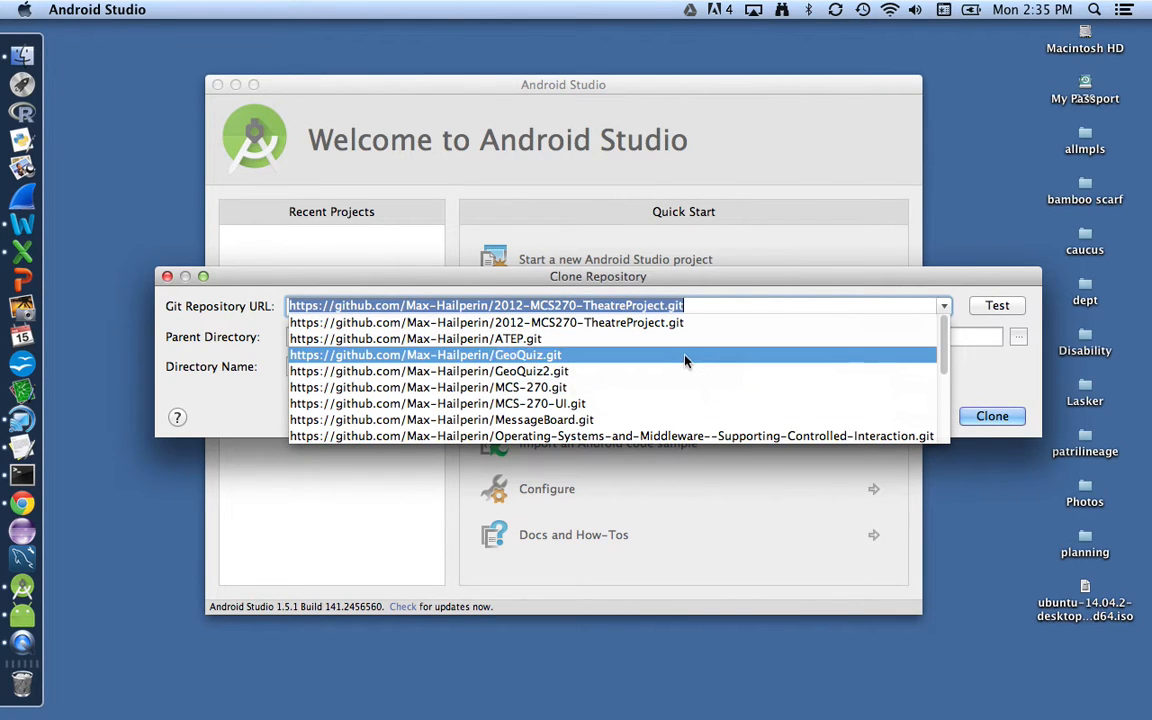
{"action": "left_click", "coordinate": [425, 355]}
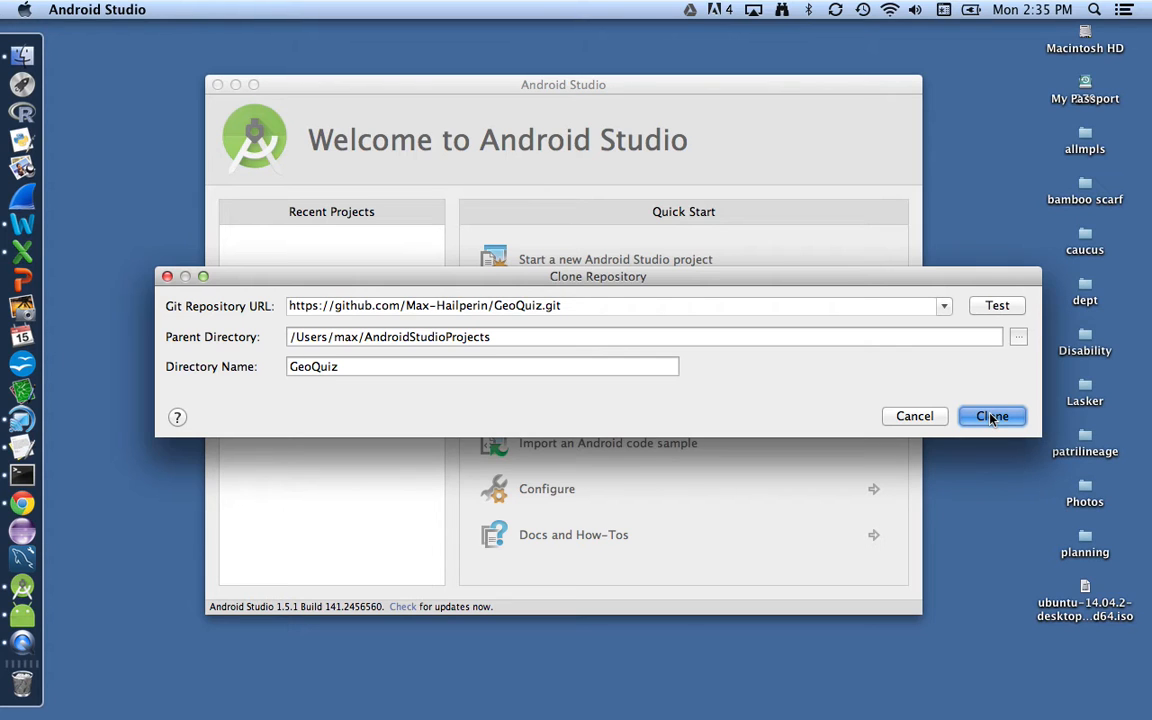
{"action": "left_click", "coordinate": [992, 416]}
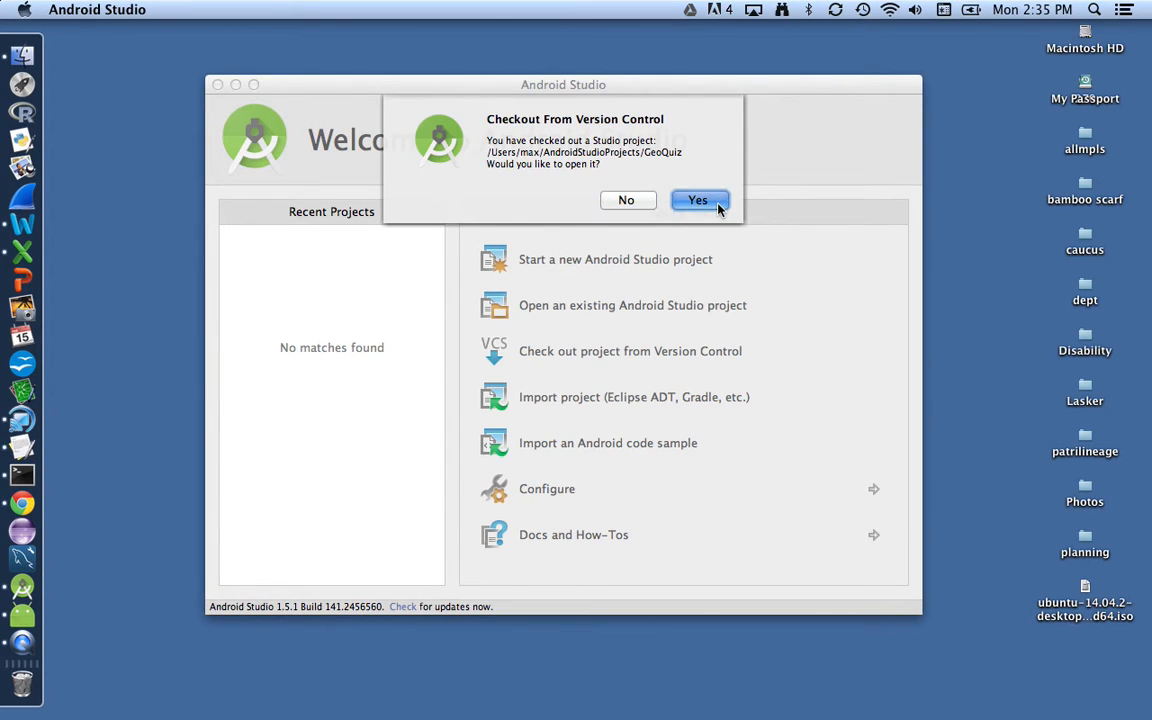
Open the checked-out GeoQuiz project, which reports 2 modules cannot be loaded.
{"action": "left_click", "coordinate": [699, 200]}
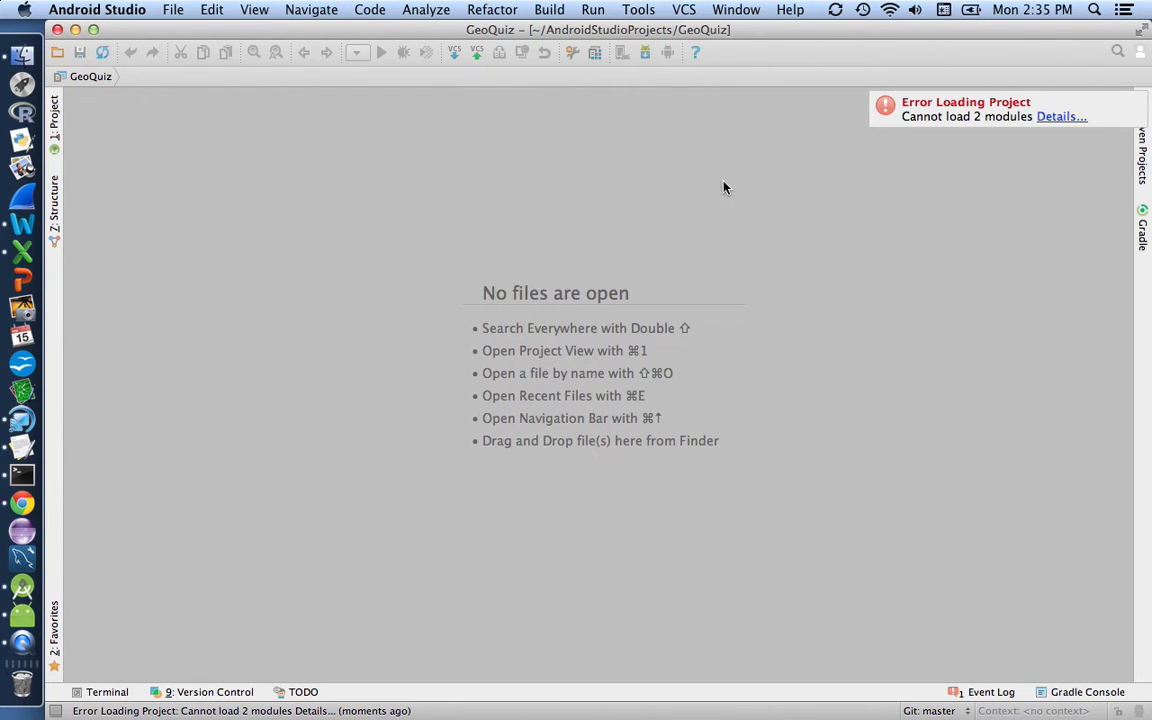
{"action": "mouse_move", "coordinate": [978, 139]}
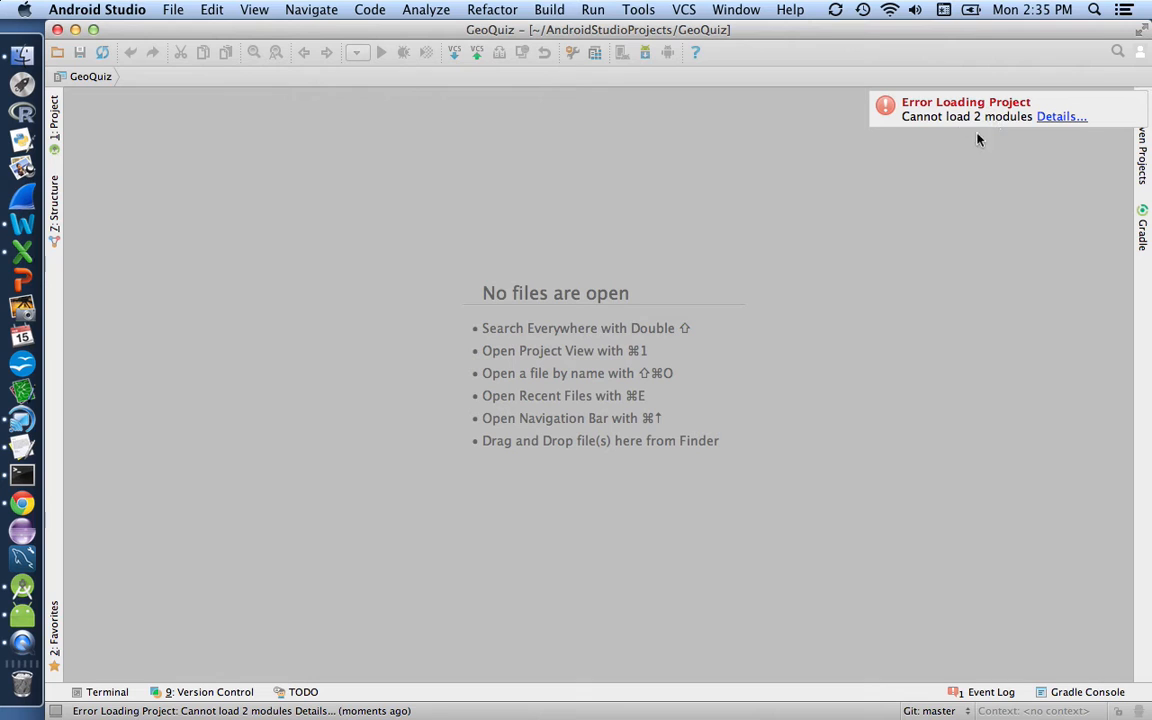
{"action": "mouse_move", "coordinate": [1062, 118]}
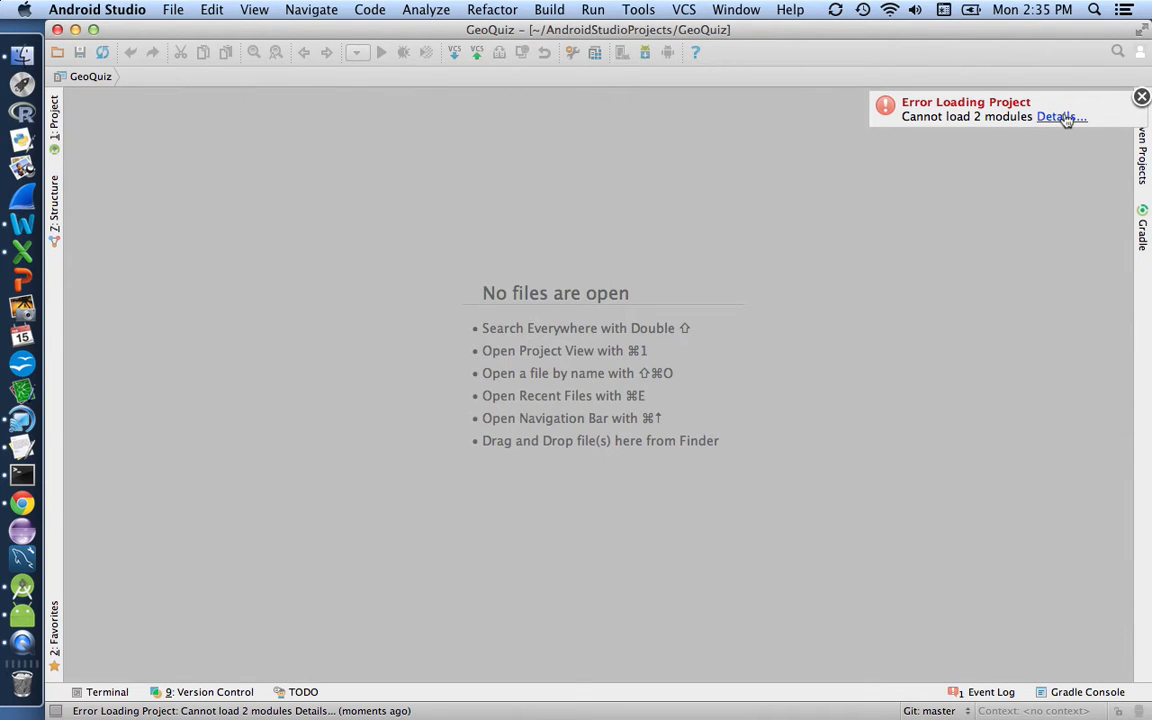
View the load error details showing the GeoQuiz and app module files are missing.
{"action": "left_click", "coordinate": [1061, 118]}
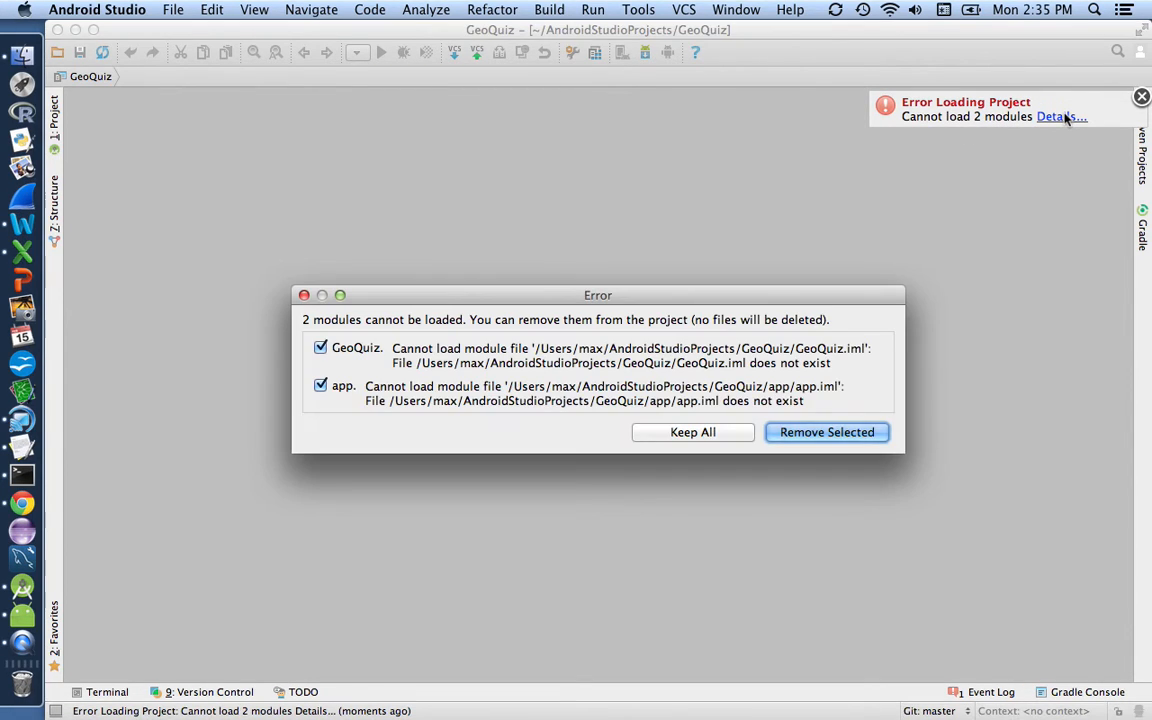
{"action": "mouse_move", "coordinate": [555, 376]}
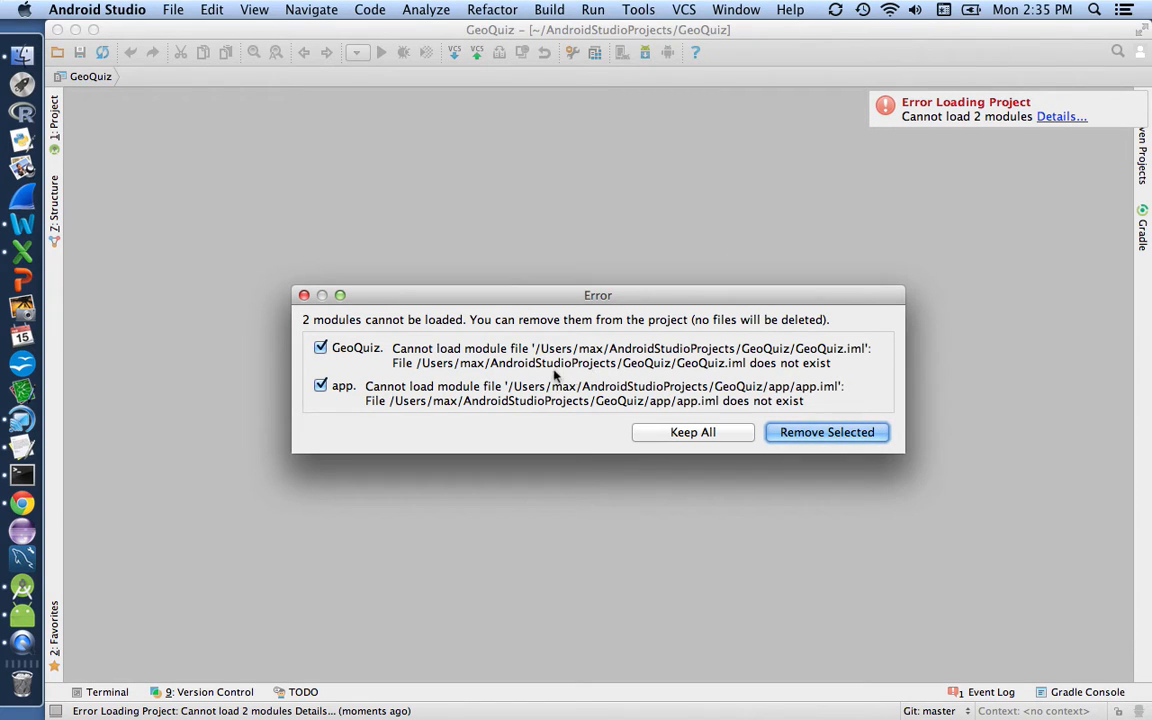
{"action": "mouse_move", "coordinate": [360, 393]}
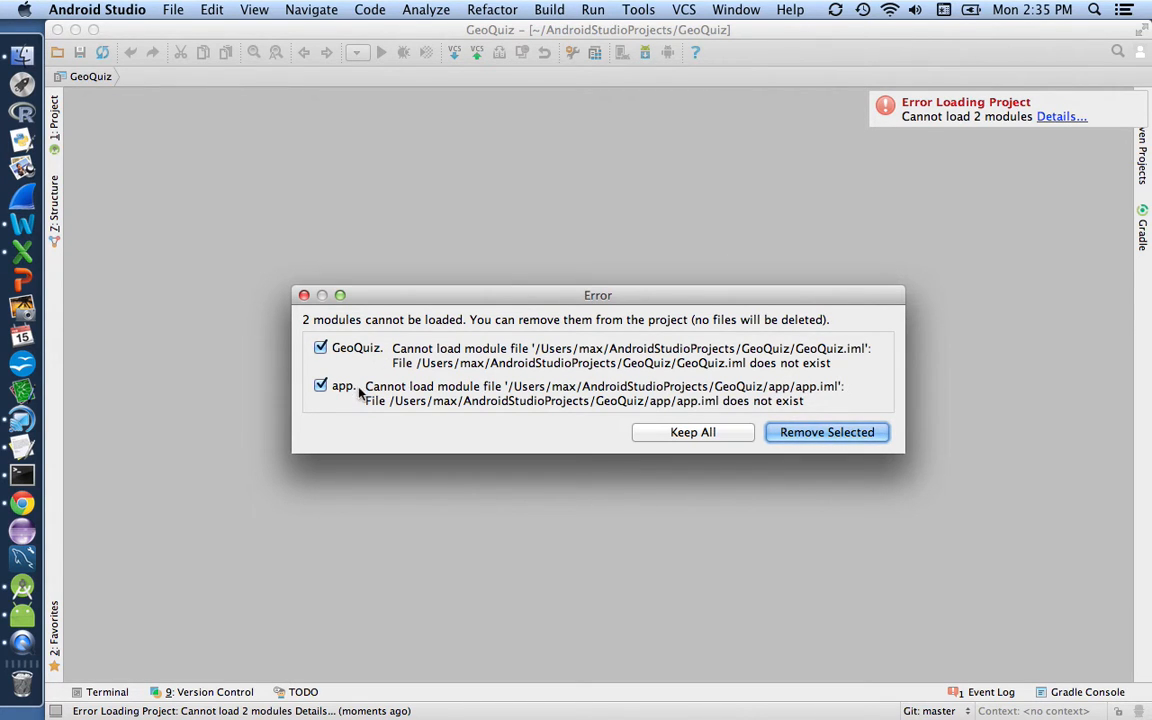
{"action": "mouse_move", "coordinate": [697, 410]}
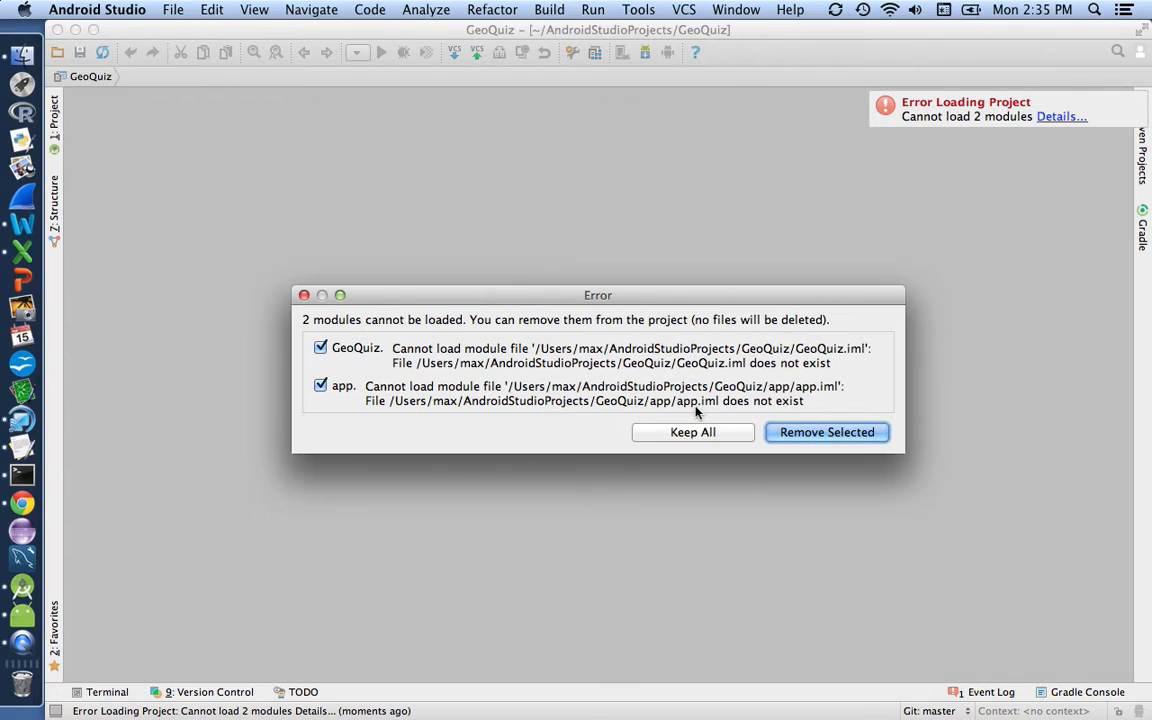
{"action": "mouse_move", "coordinate": [710, 413]}
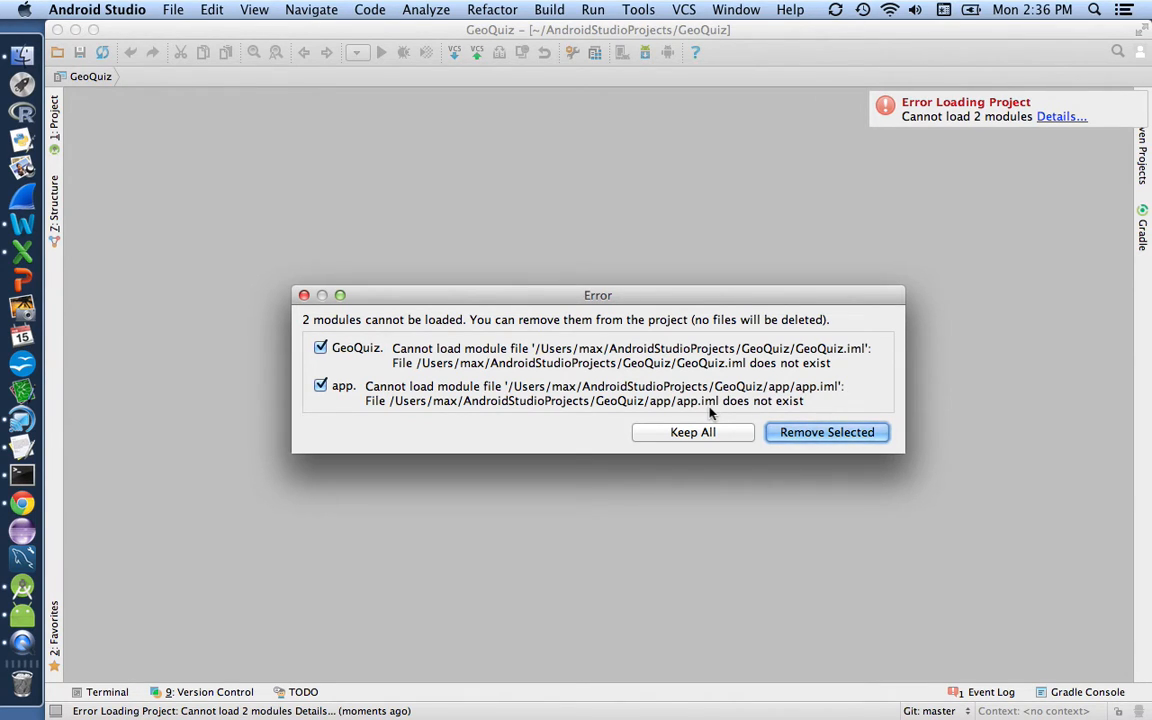
{"action": "mouse_move", "coordinate": [706, 392]}
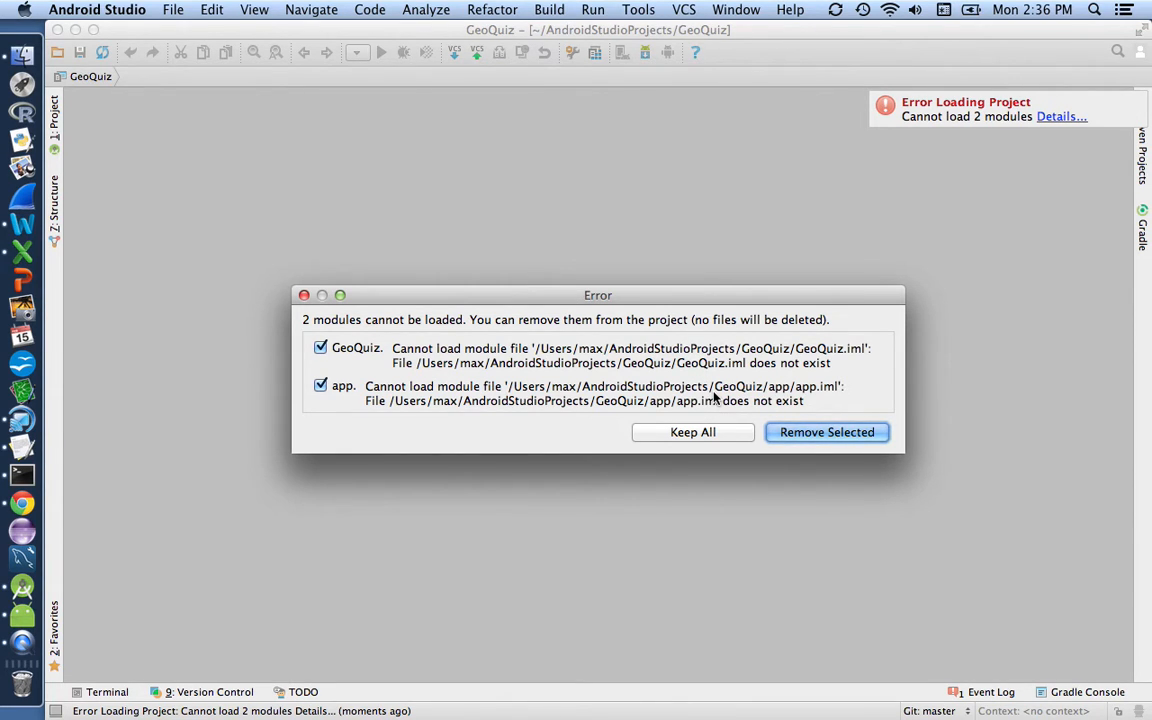
{"action": "mouse_move", "coordinate": [851, 445]}
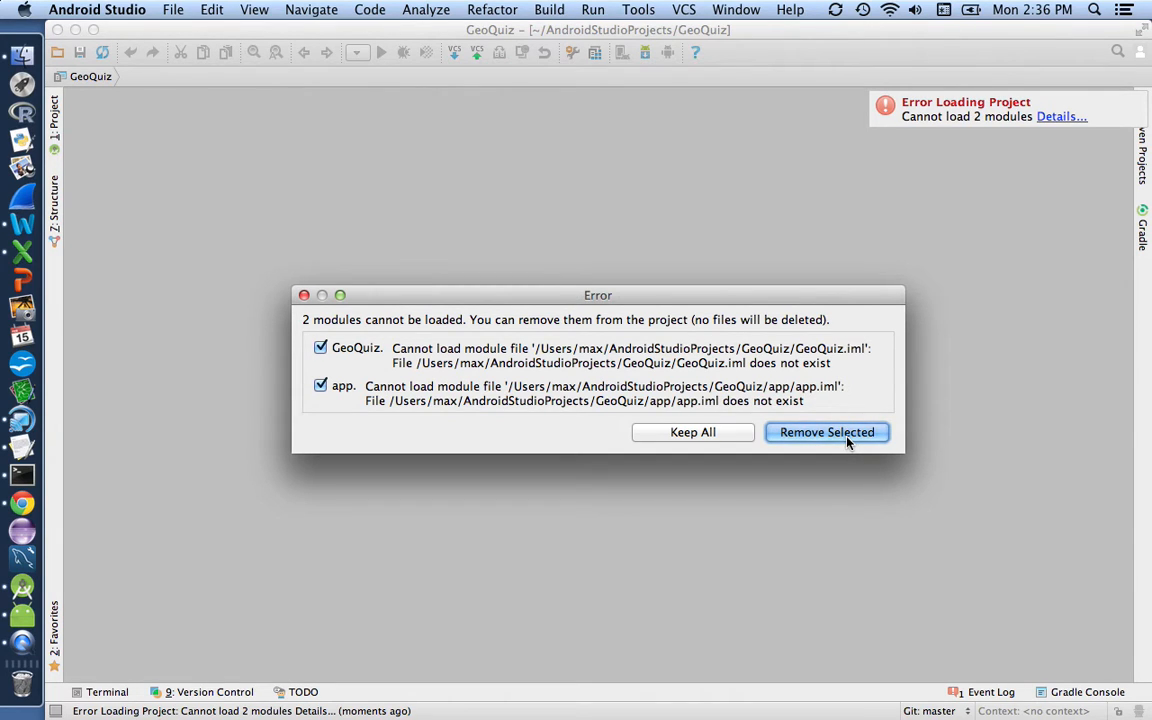
{"action": "mouse_move", "coordinate": [835, 437]}
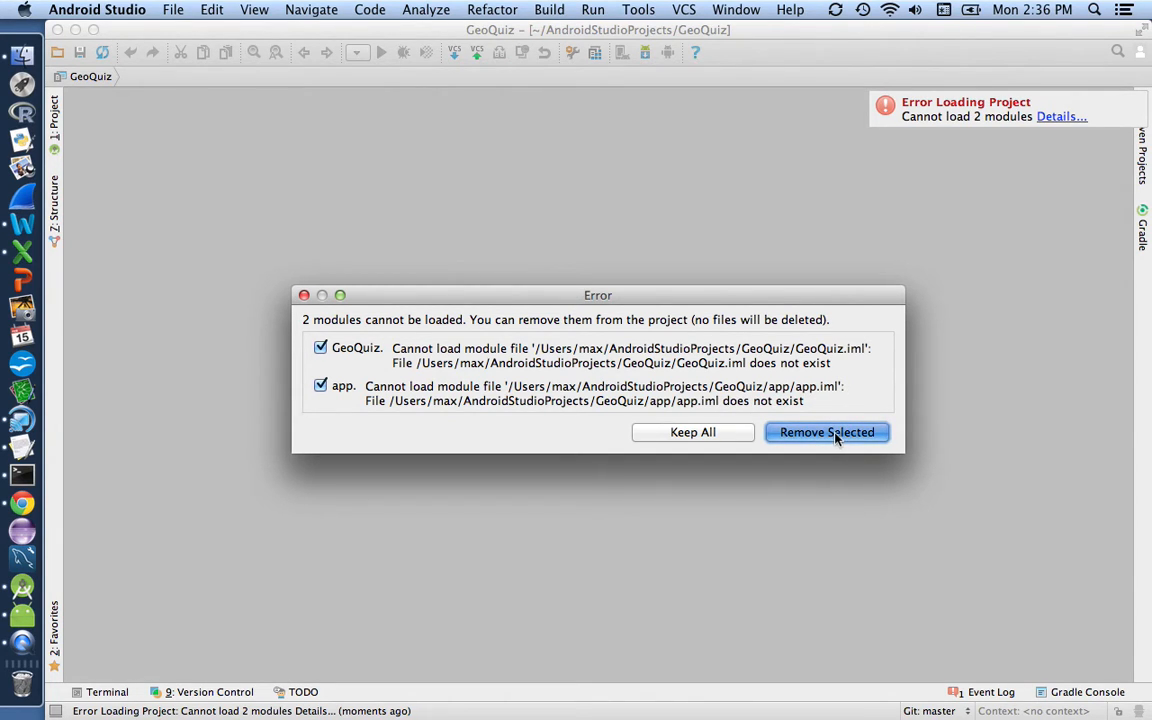
Remove the GeoQuiz and app modules and show the empty Project pane.
{"action": "left_click", "coordinate": [826, 432]}
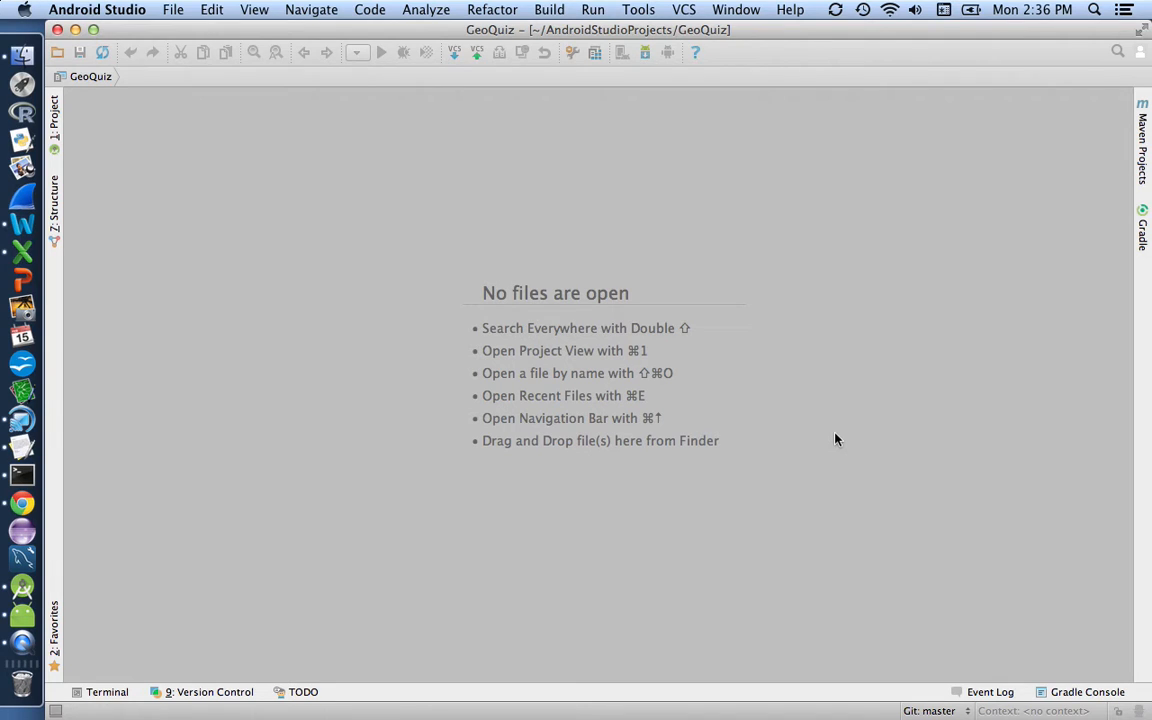
{"action": "mouse_move", "coordinate": [237, 146]}
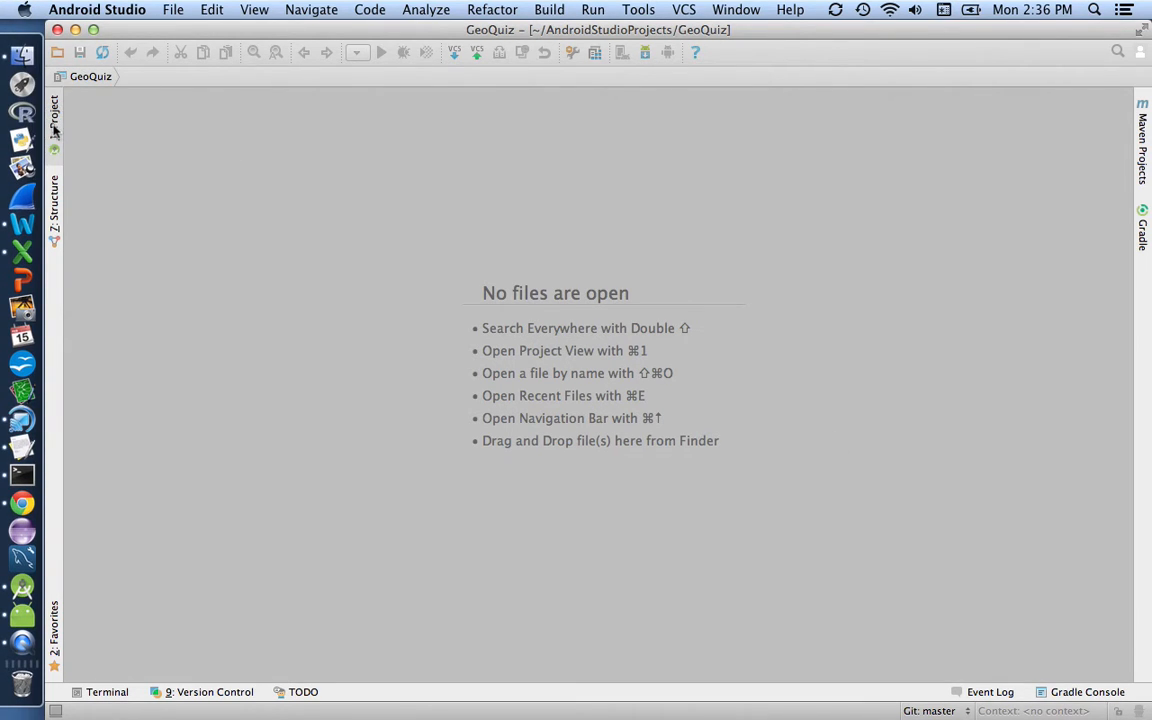
{"action": "left_click", "coordinate": [54, 108]}
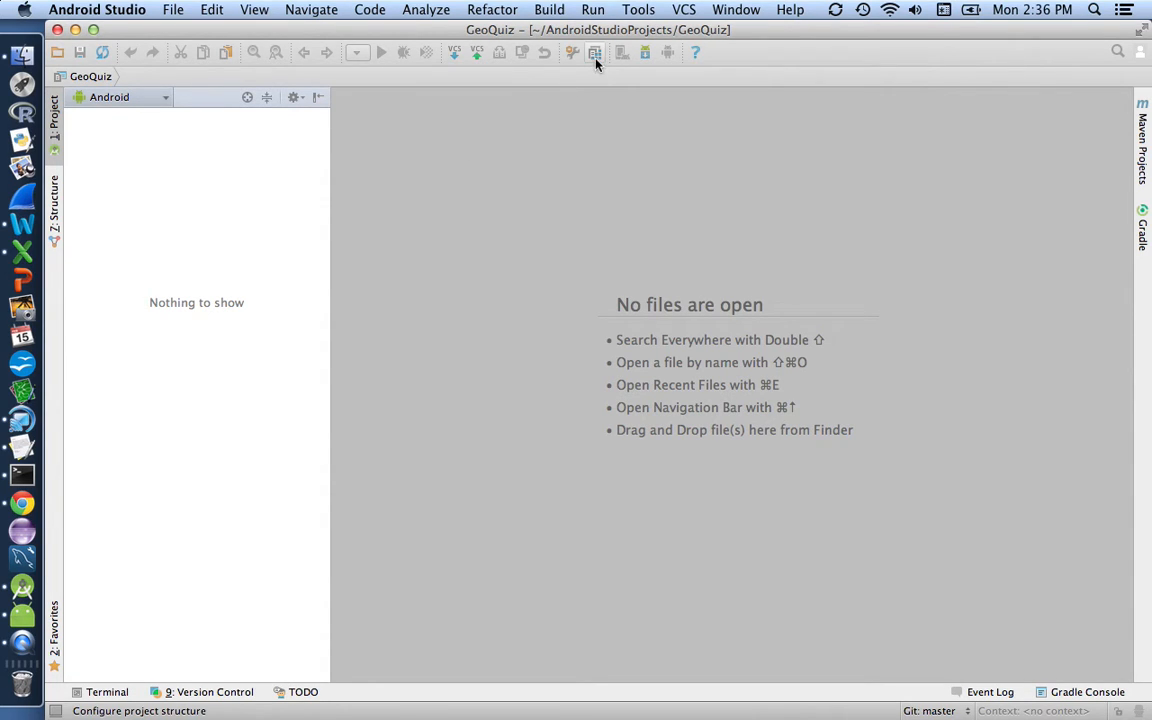
{"action": "mouse_move", "coordinate": [594, 52]}
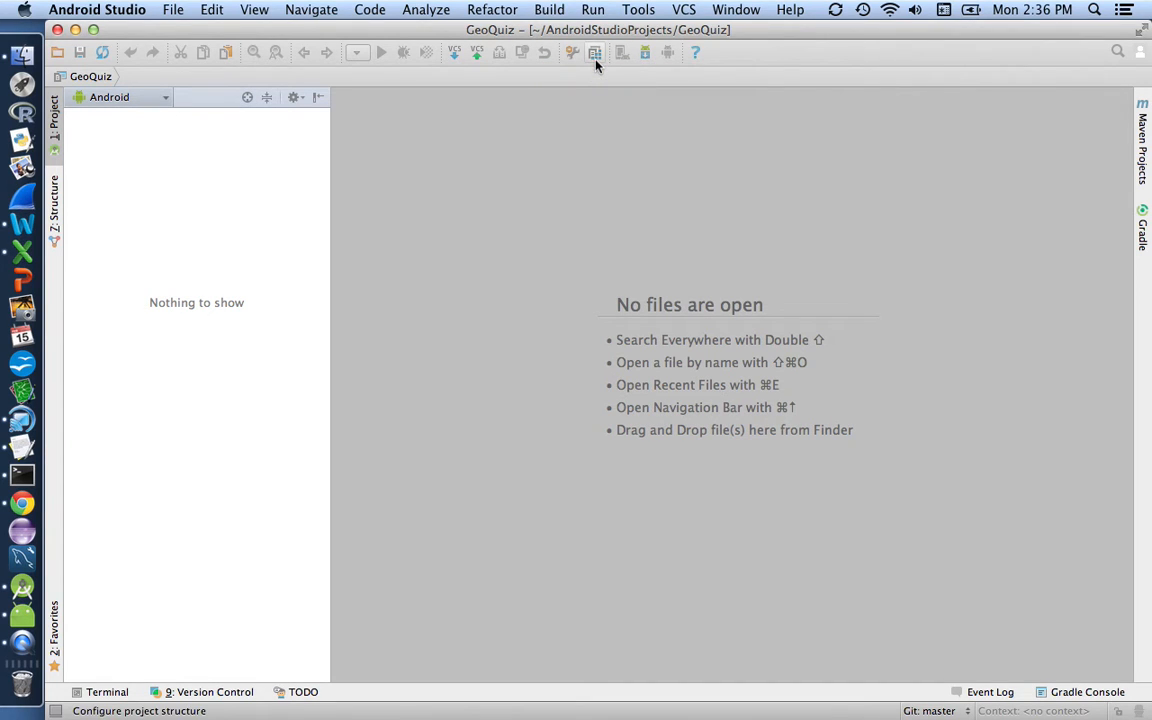
{"action": "mouse_move", "coordinate": [597, 53]}
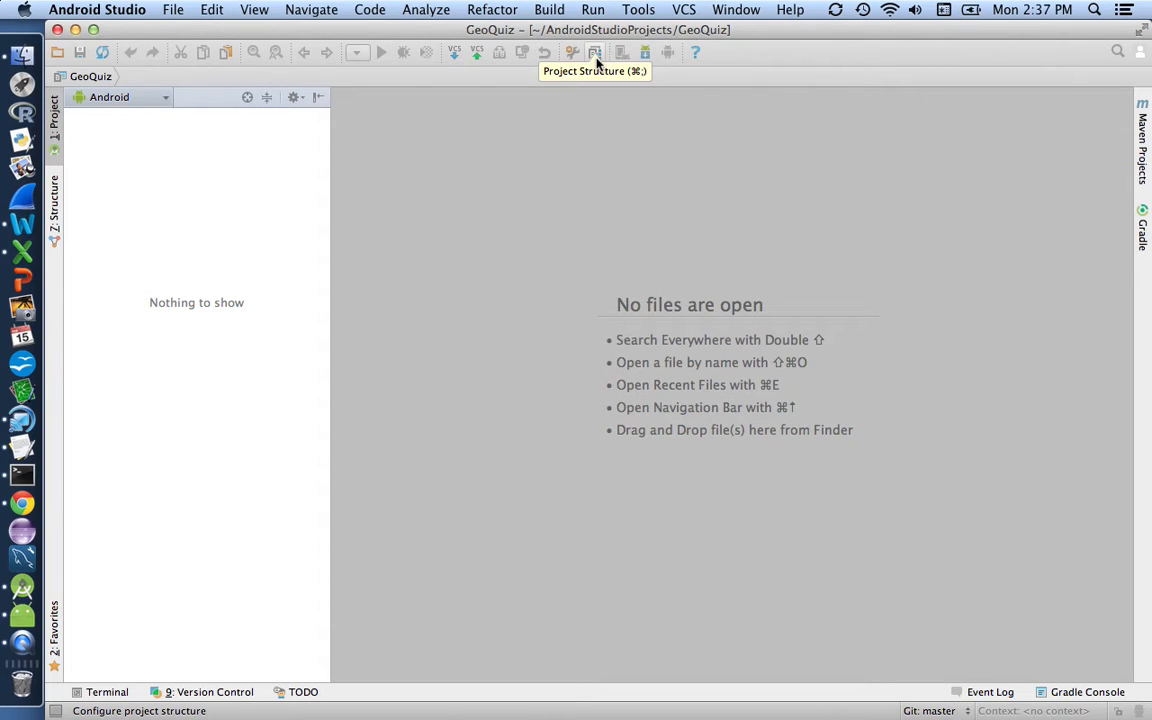
Choose Import Module from the + menu on Project Structure's Modules page.
{"action": "left_click", "coordinate": [593, 50]}
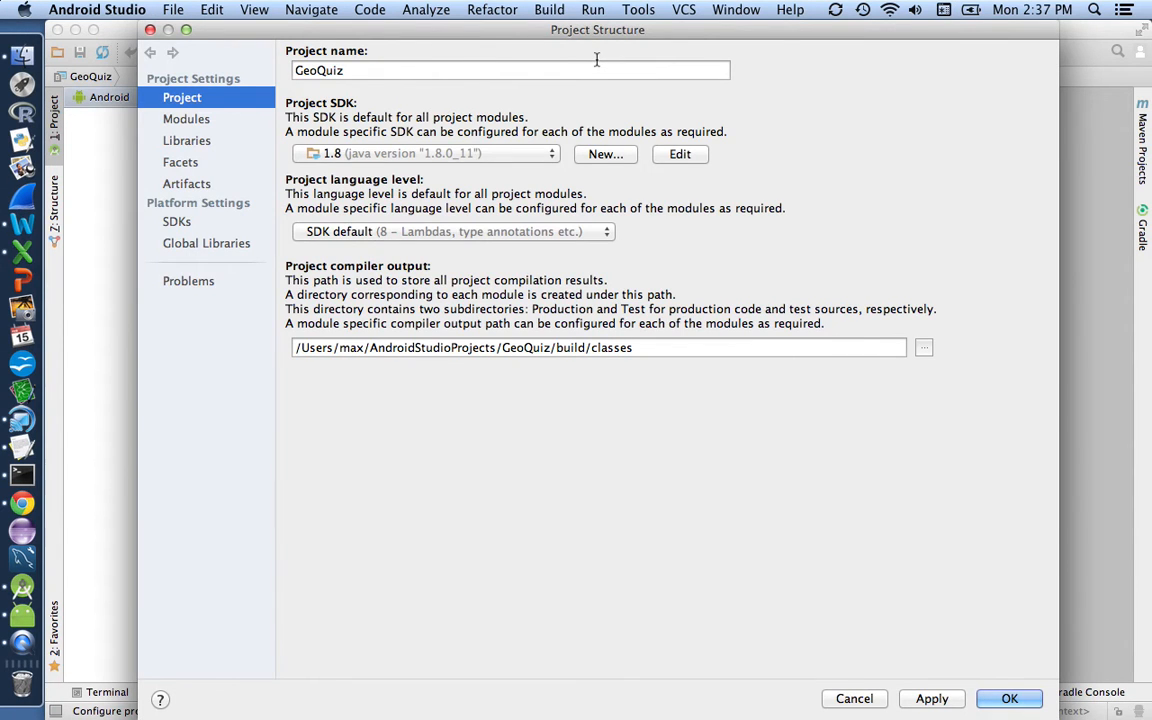
{"action": "left_click", "coordinate": [186, 119]}
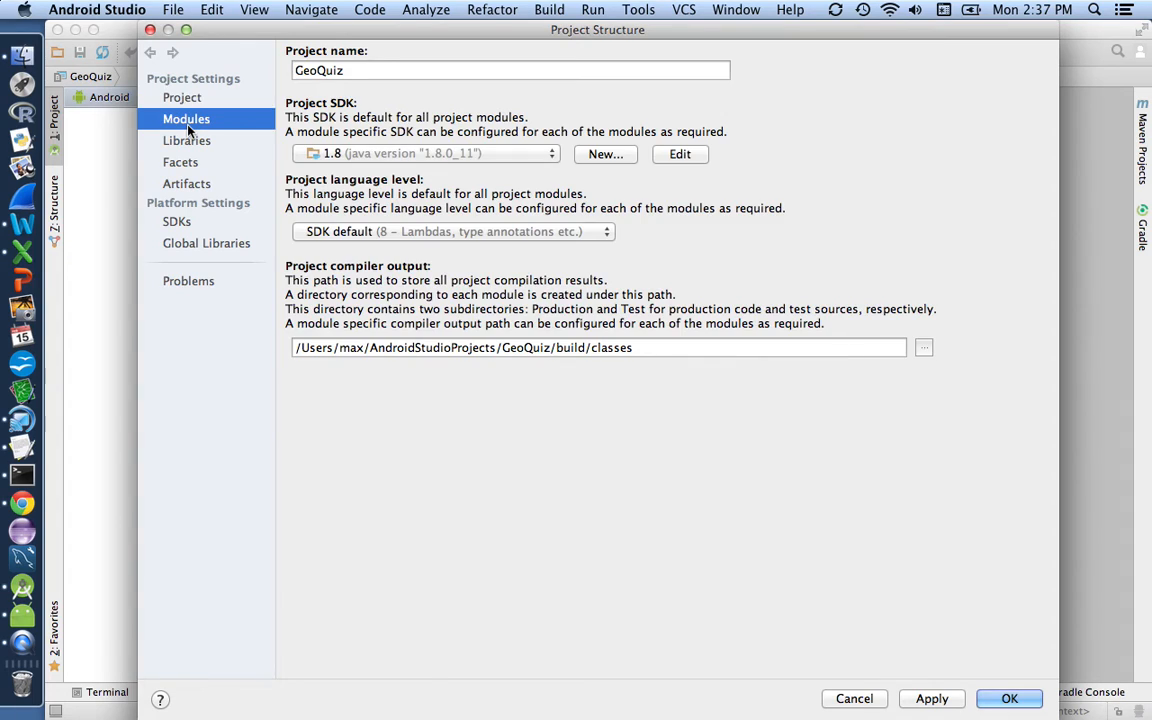
{"action": "left_click", "coordinate": [186, 119]}
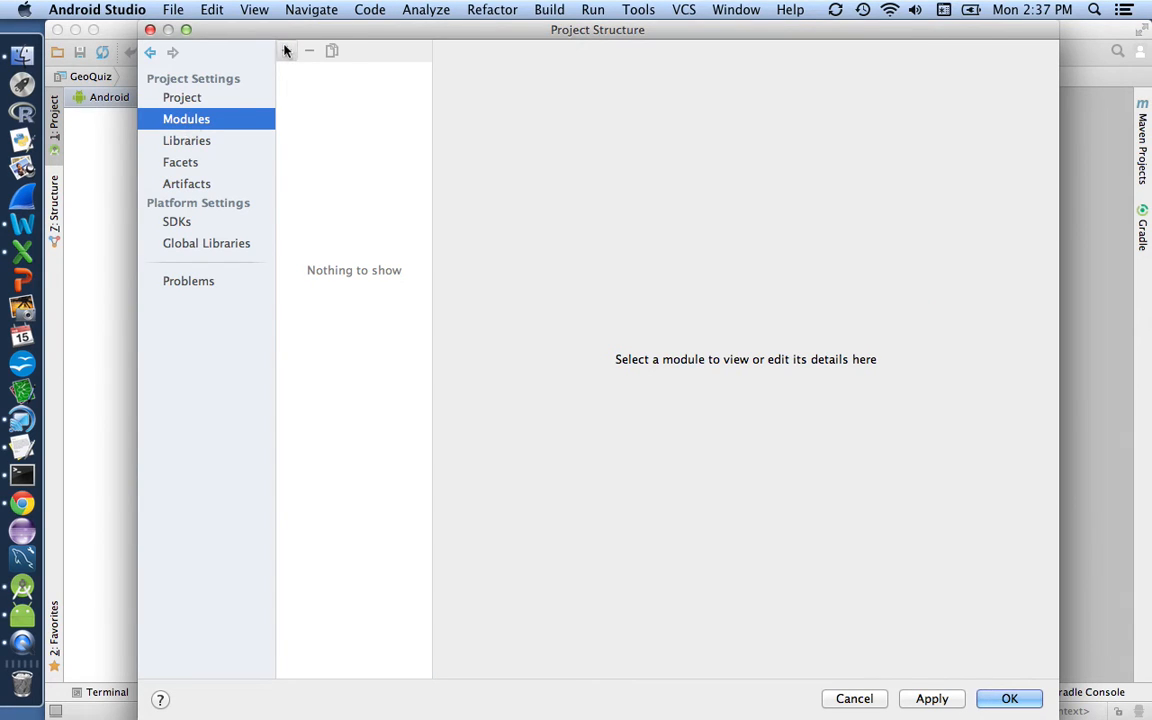
{"action": "mouse_move", "coordinate": [329, 203]}
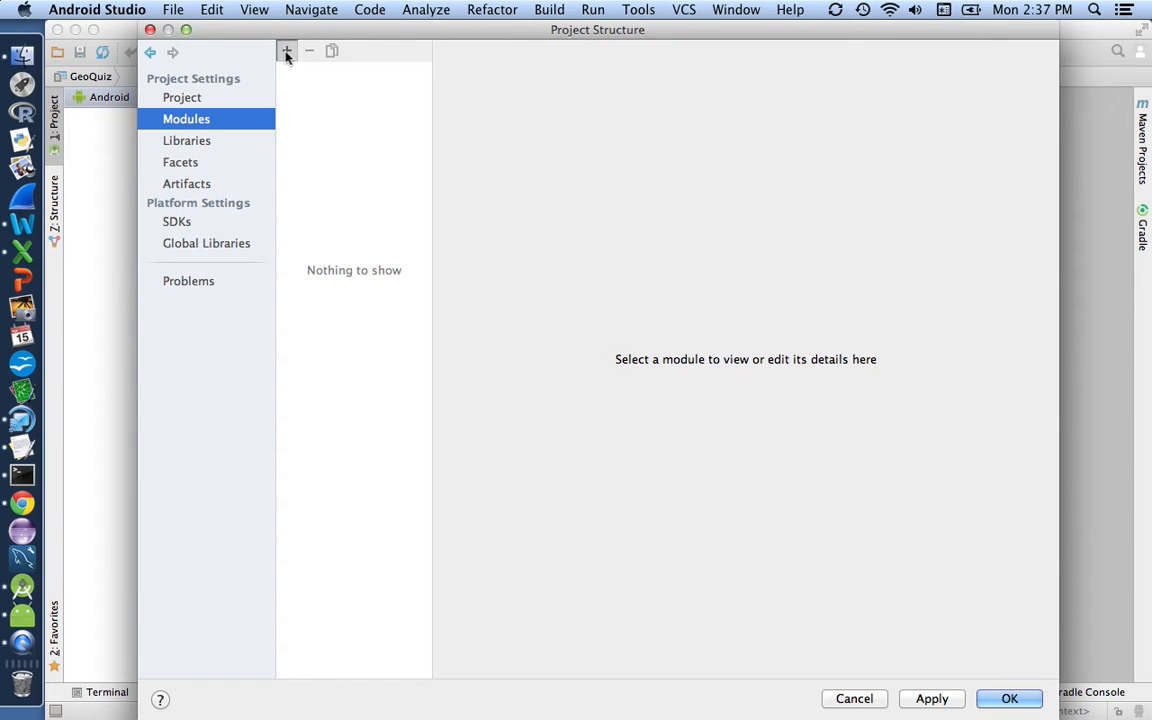
{"action": "left_click", "coordinate": [289, 53]}
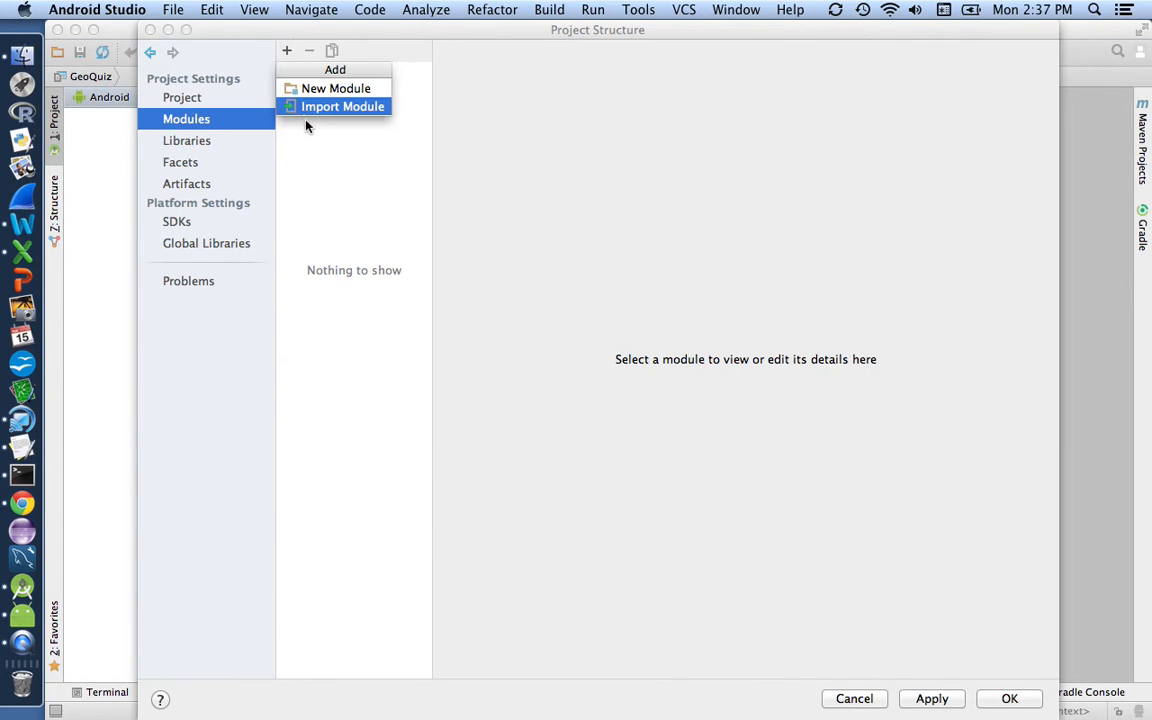
{"action": "left_click", "coordinate": [342, 106]}
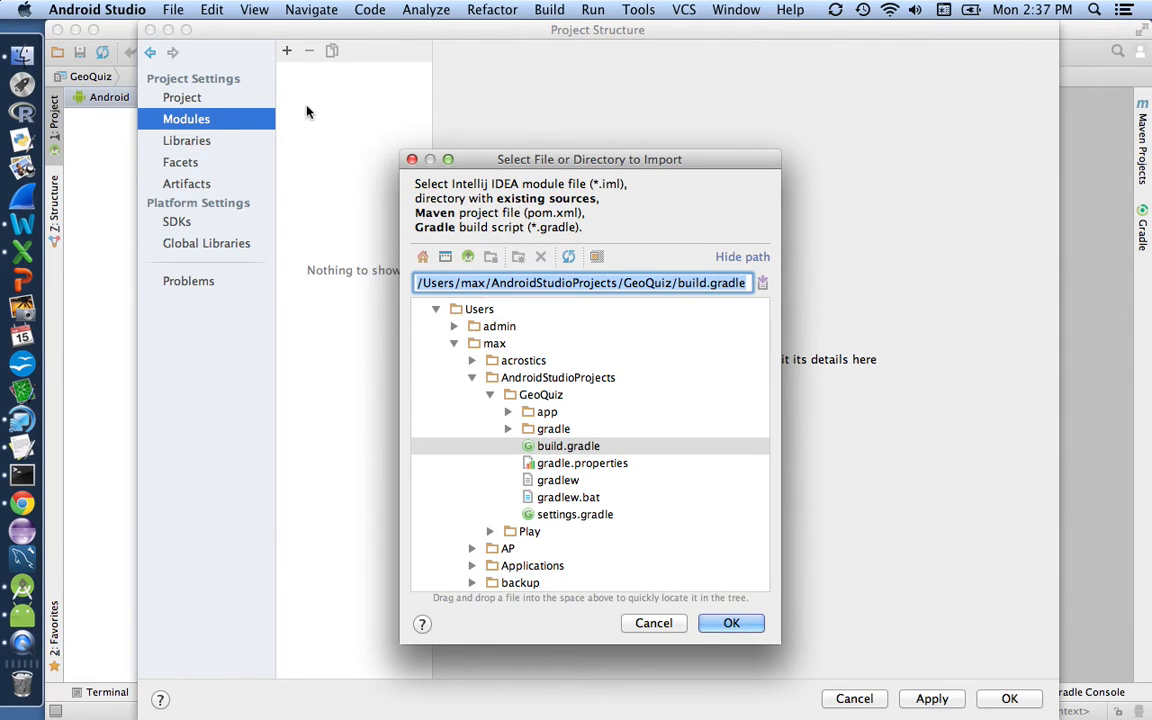
{"action": "mouse_move", "coordinate": [424, 256]}
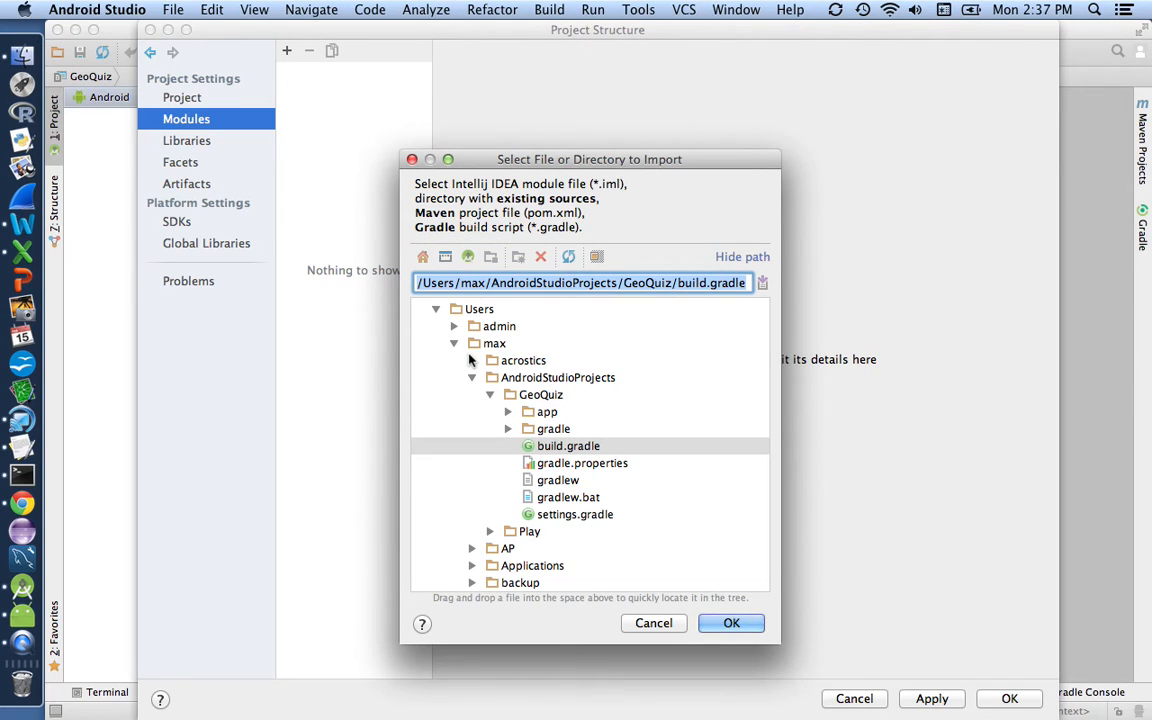
{"action": "mouse_move", "coordinate": [496, 384]}
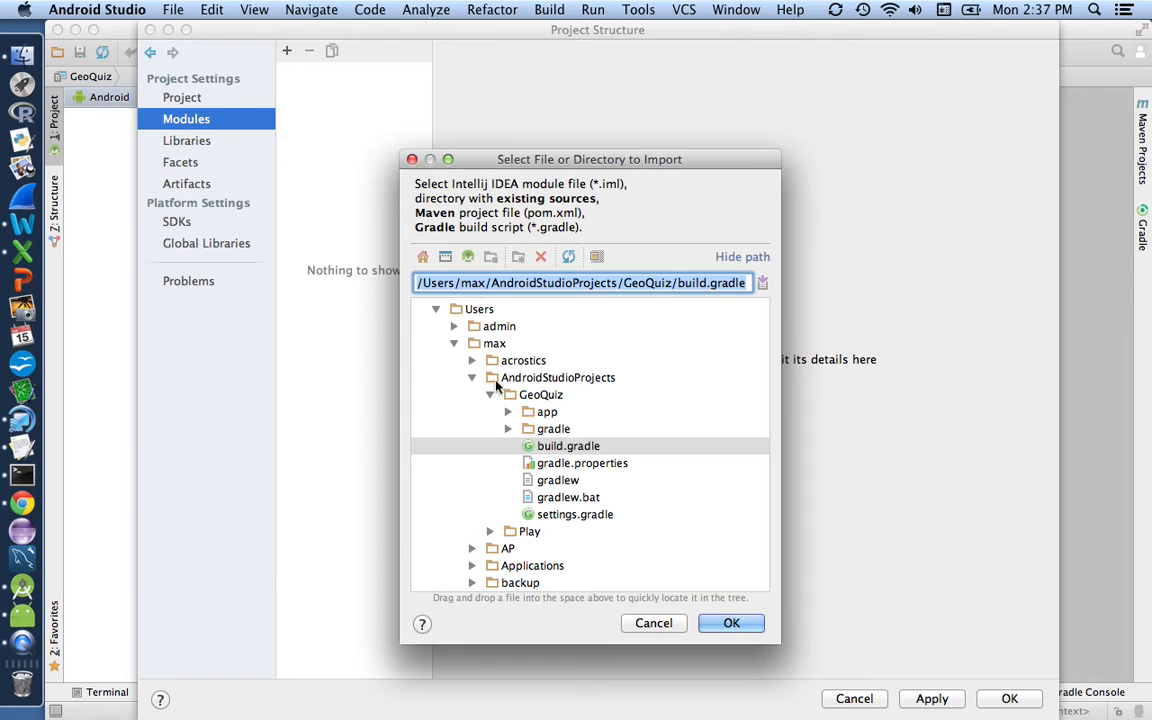
{"action": "mouse_move", "coordinate": [560, 399]}
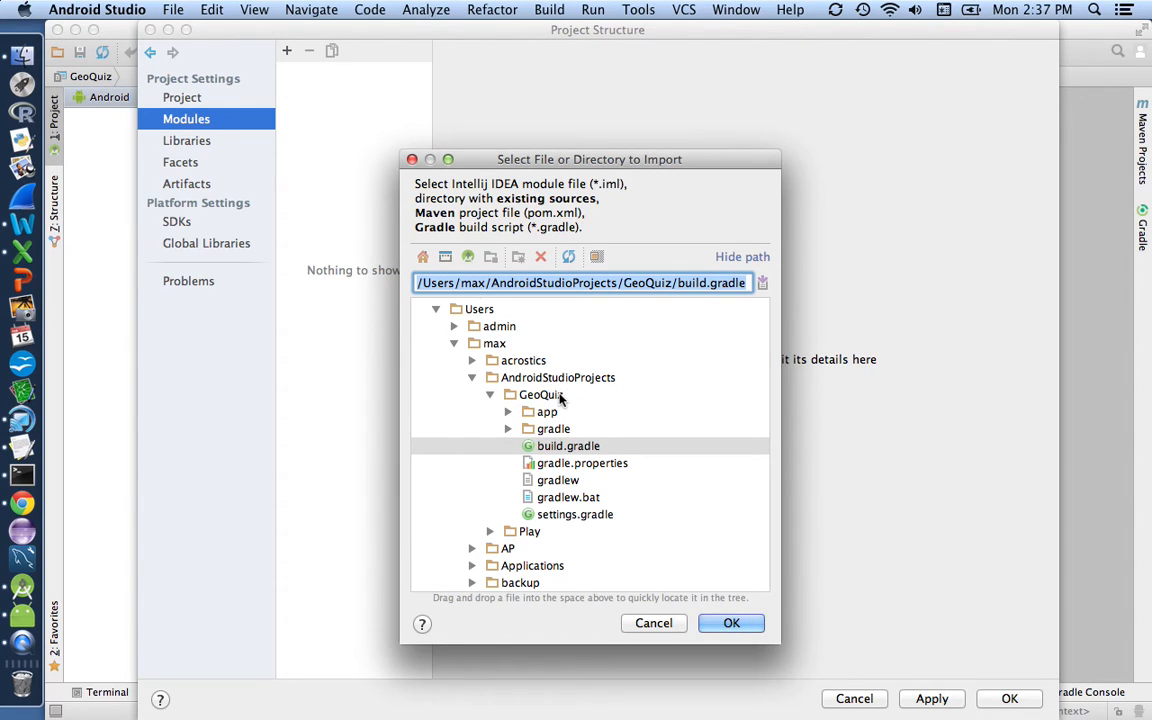
{"action": "mouse_move", "coordinate": [547, 429]}
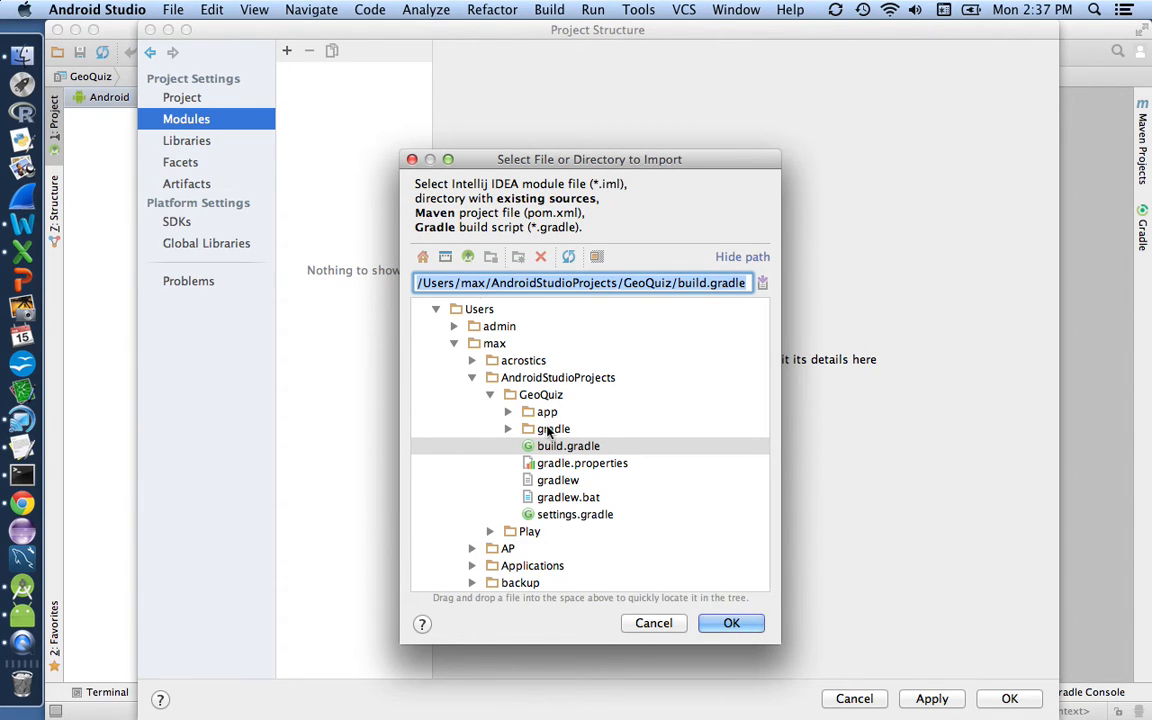
Select GeoQuiz/build.gradle as the import source and confirm it.
{"action": "left_click", "coordinate": [566, 445]}
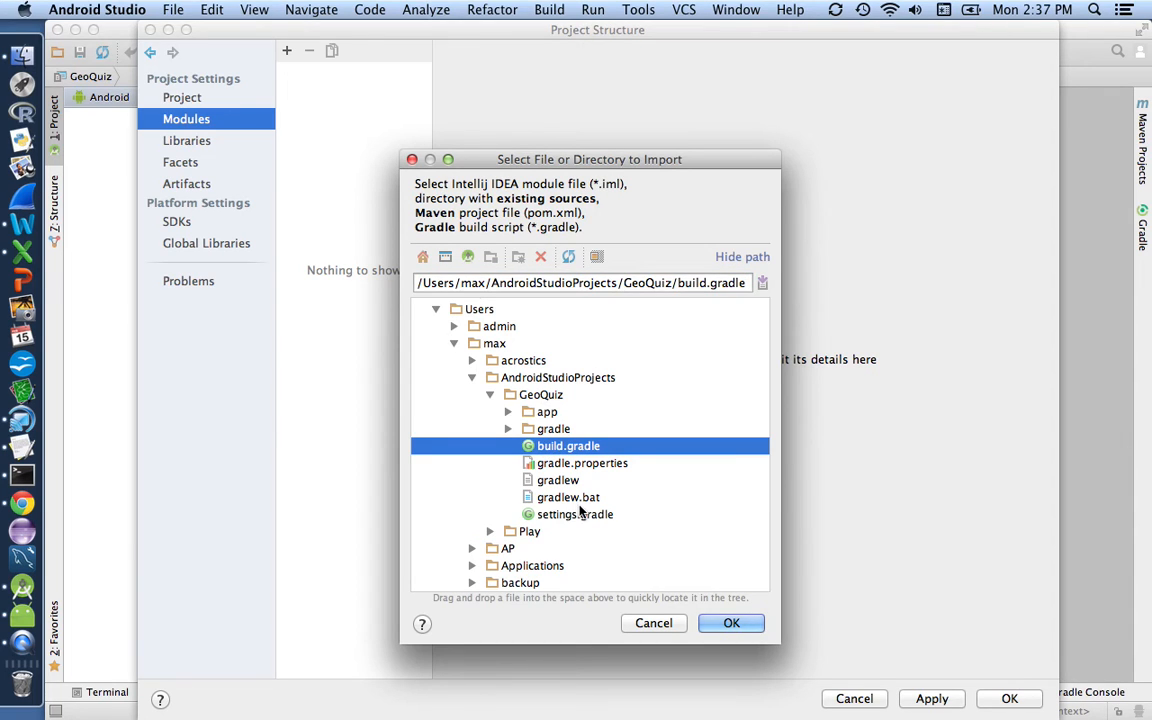
{"action": "left_click", "coordinate": [731, 623]}
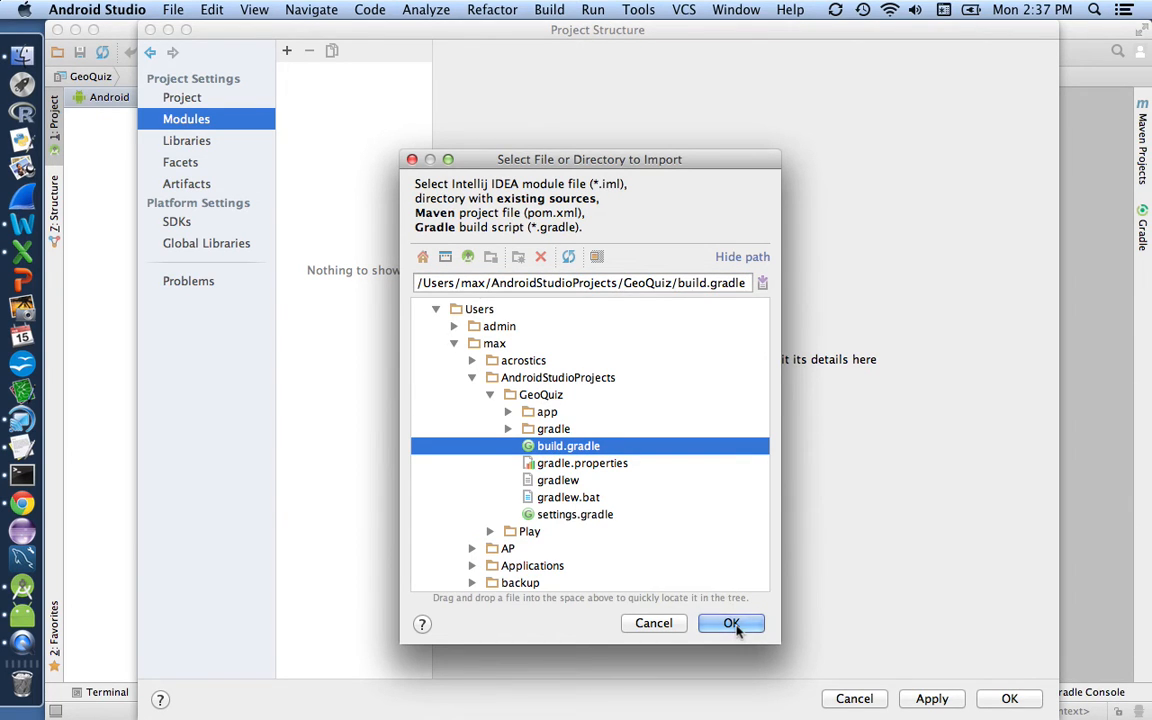
{"action": "left_click", "coordinate": [731, 623]}
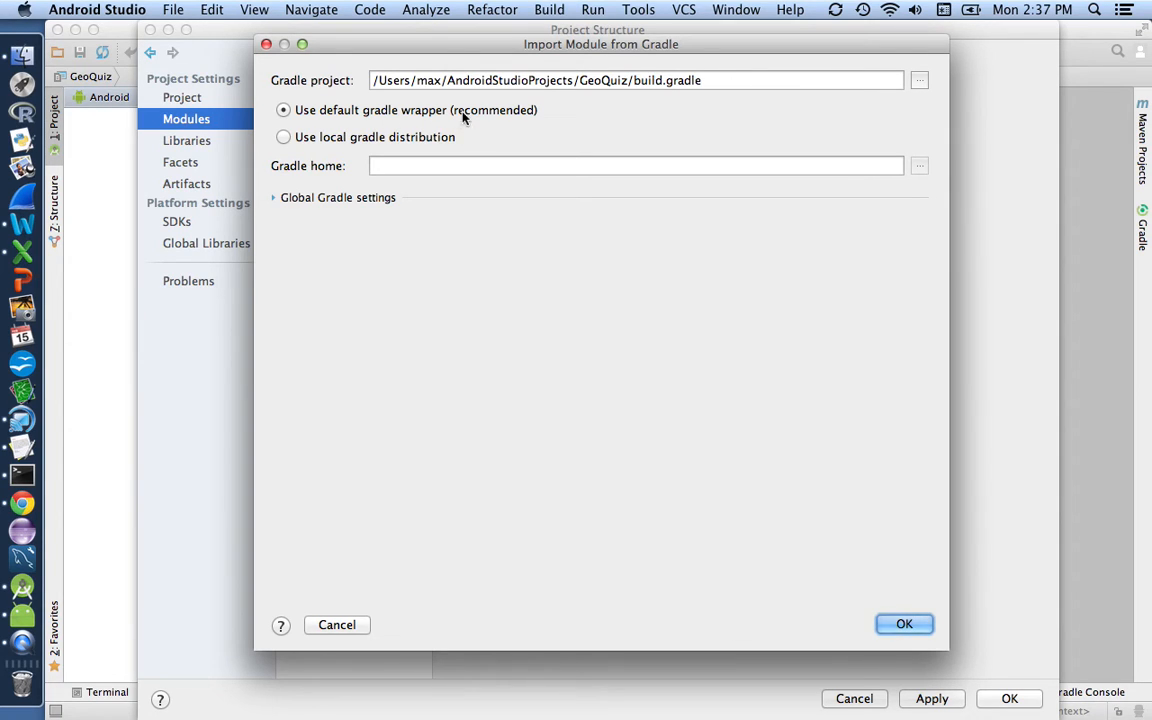
Import the module from Gradle using the default gradle wrapper.
{"action": "left_click", "coordinate": [905, 624]}
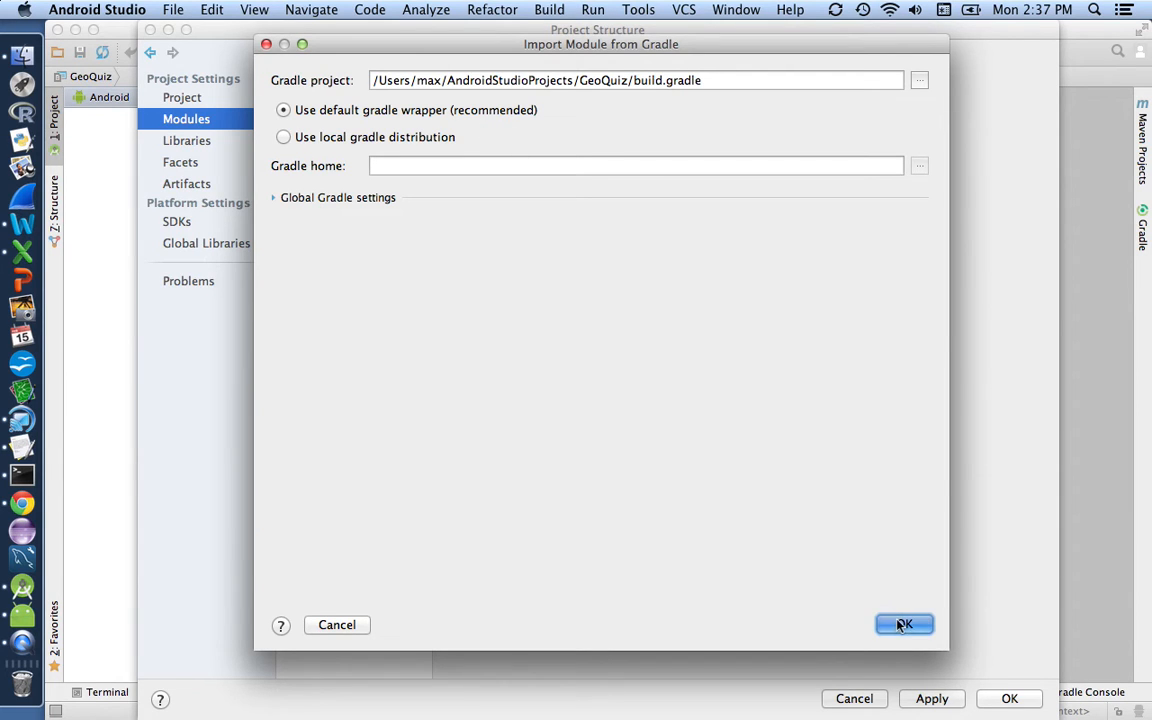
{"action": "left_click", "coordinate": [901, 624]}
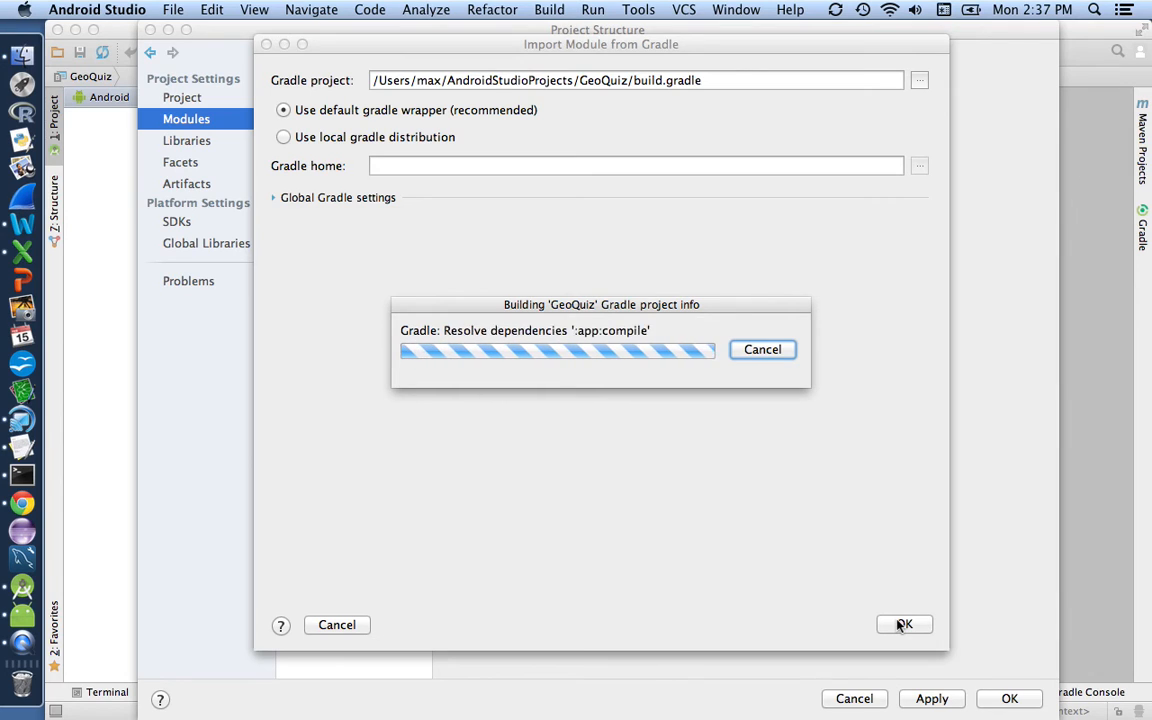
{"action": "left_click", "coordinate": [905, 624]}
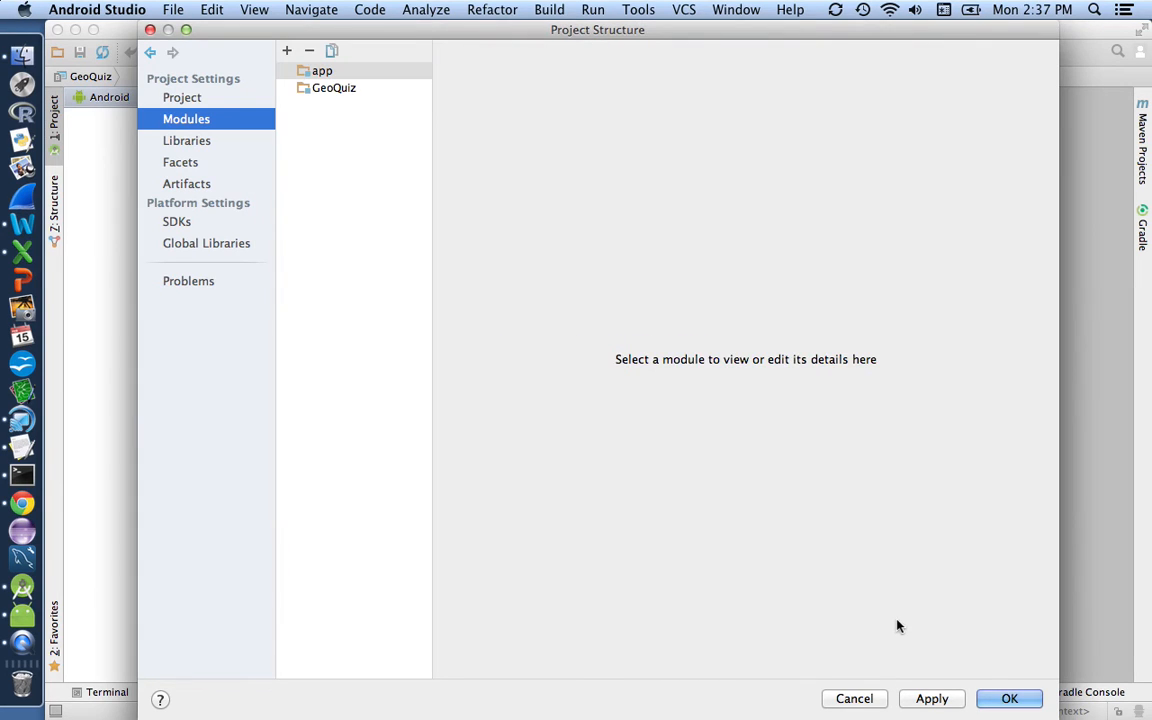
Review the app module's settings and close Project Structure with OK.
{"action": "left_click", "coordinate": [322, 70]}
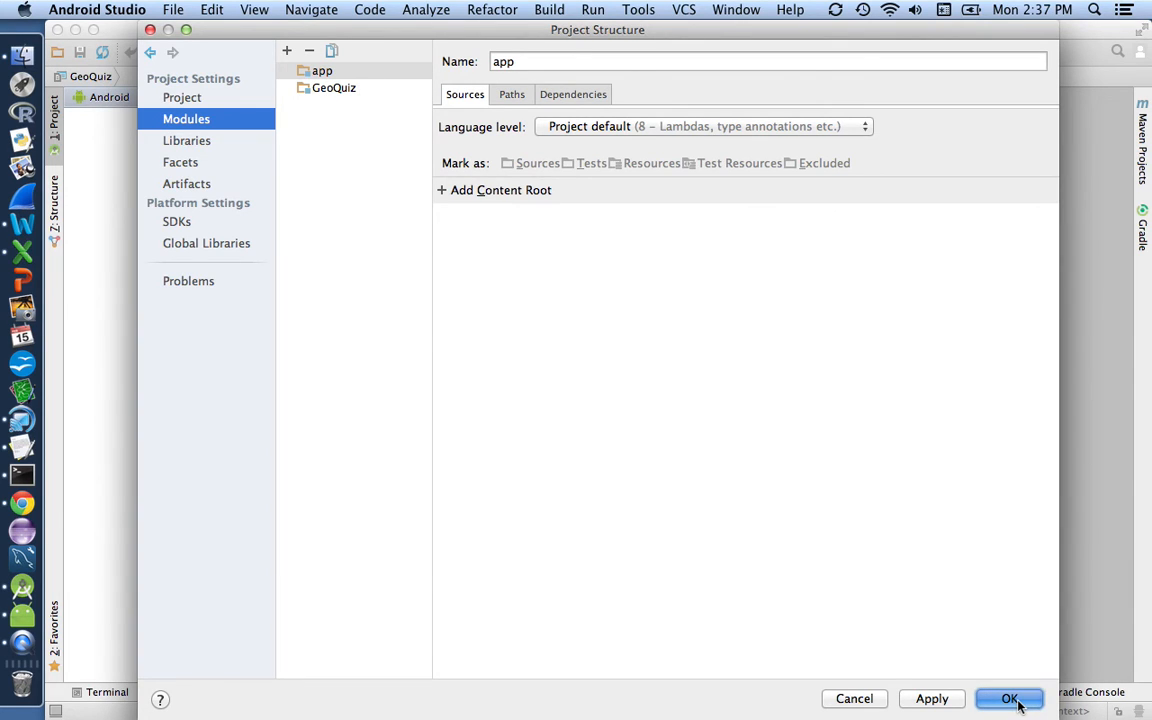
{"action": "left_click", "coordinate": [1009, 699]}
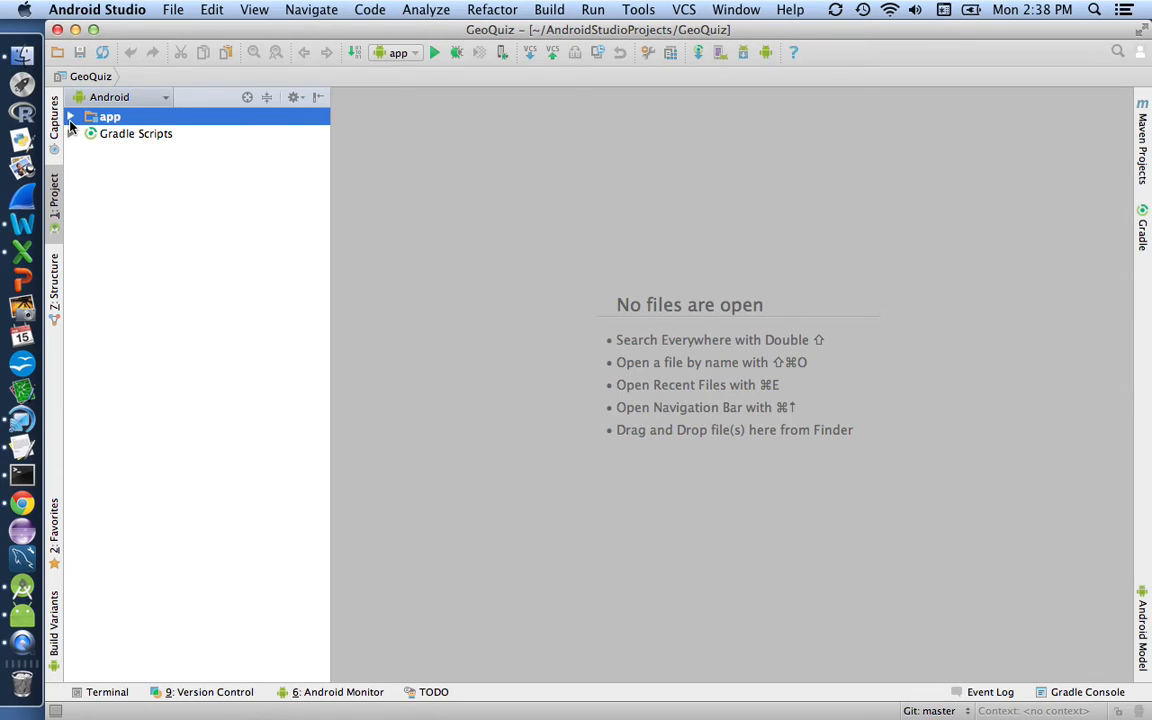
Expand app > java > com.bignerdranch.android.geoquiz and select QuizActivity.
{"action": "left_click", "coordinate": [72, 118]}
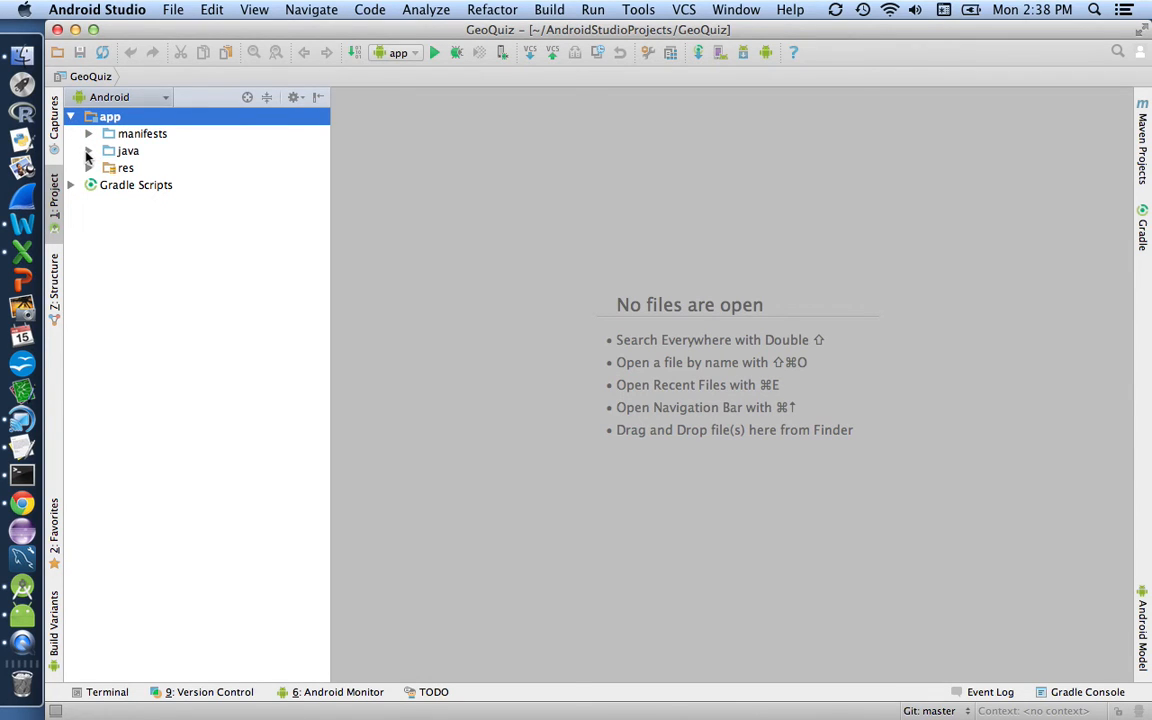
{"action": "left_click", "coordinate": [88, 150]}
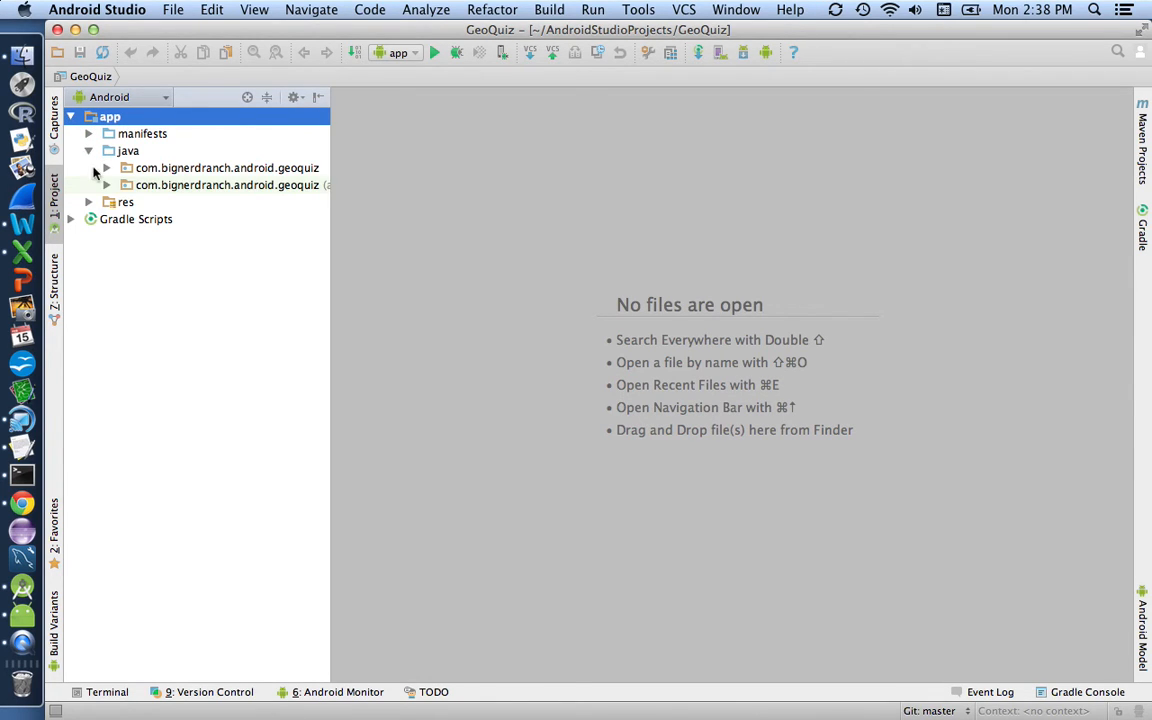
{"action": "left_click", "coordinate": [108, 167]}
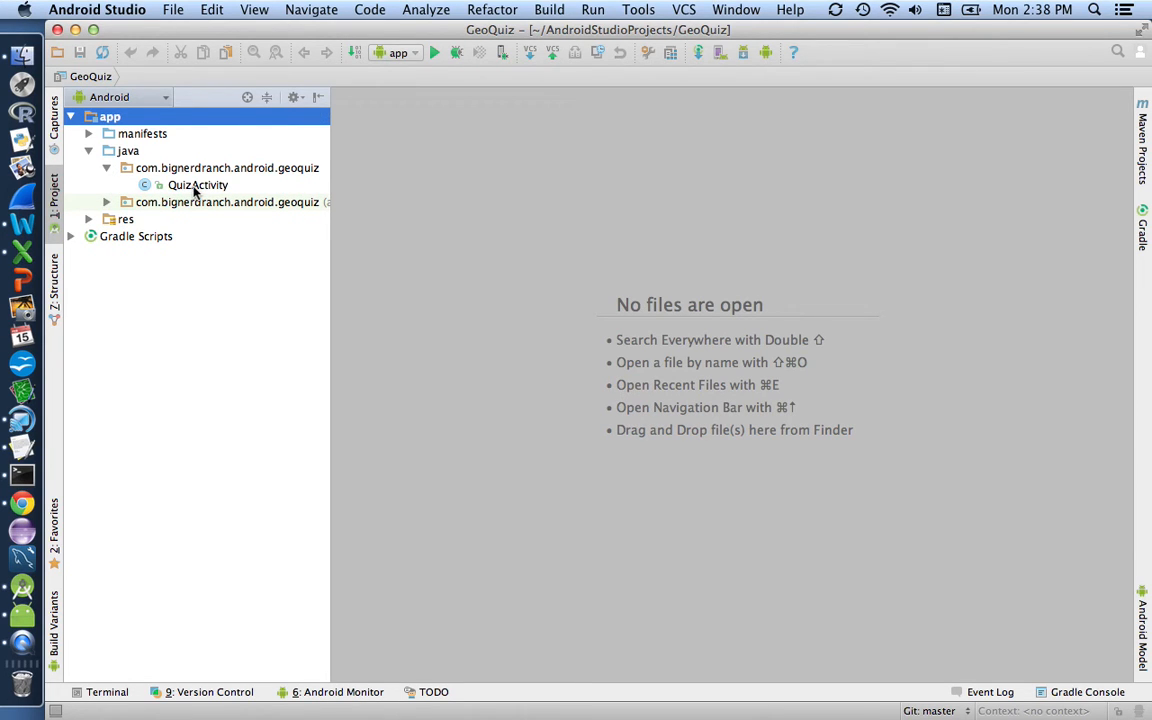
{"action": "left_click", "coordinate": [197, 185]}
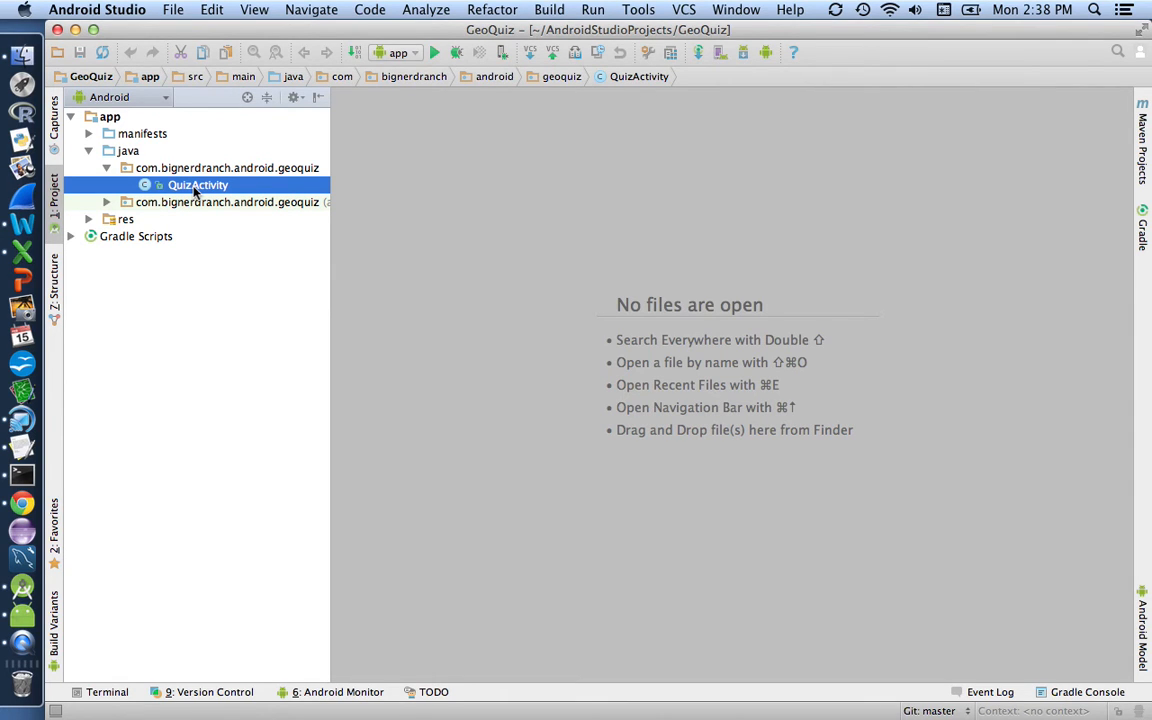
Open QuizActivity.java from the Project panel to show its onCreate method.
{"action": "double_click", "coordinate": [197, 185]}
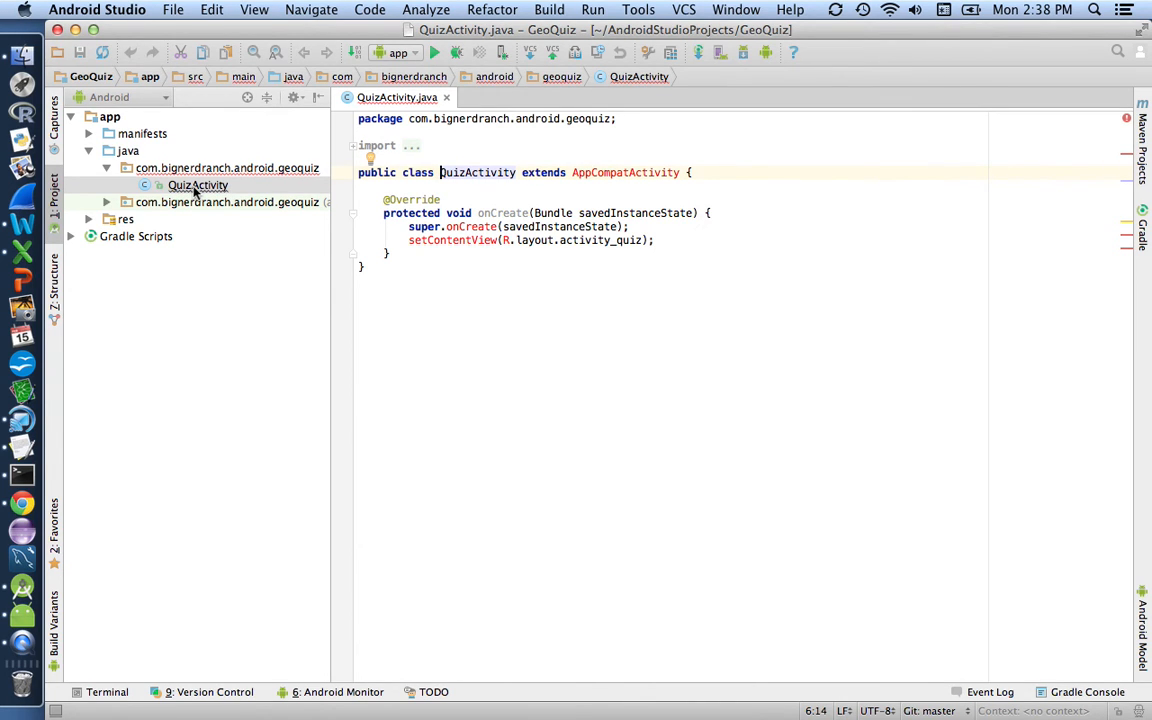
{"action": "mouse_move", "coordinate": [558, 379]}
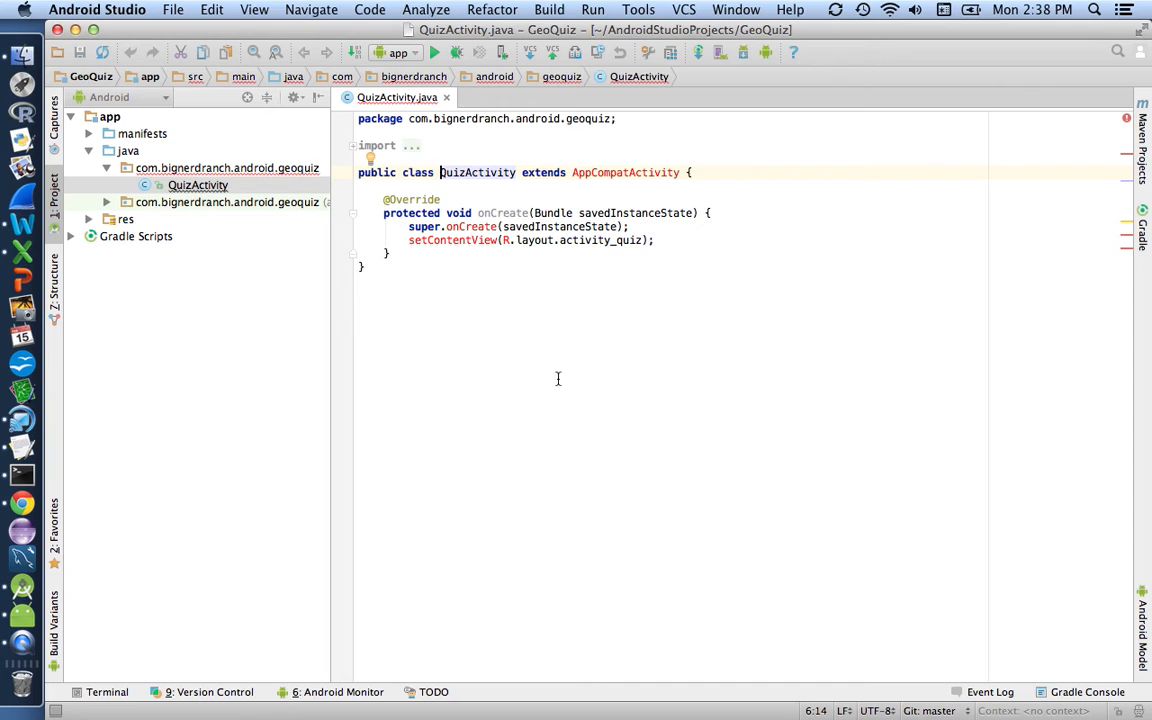
{"action": "mouse_move", "coordinate": [550, 339]}
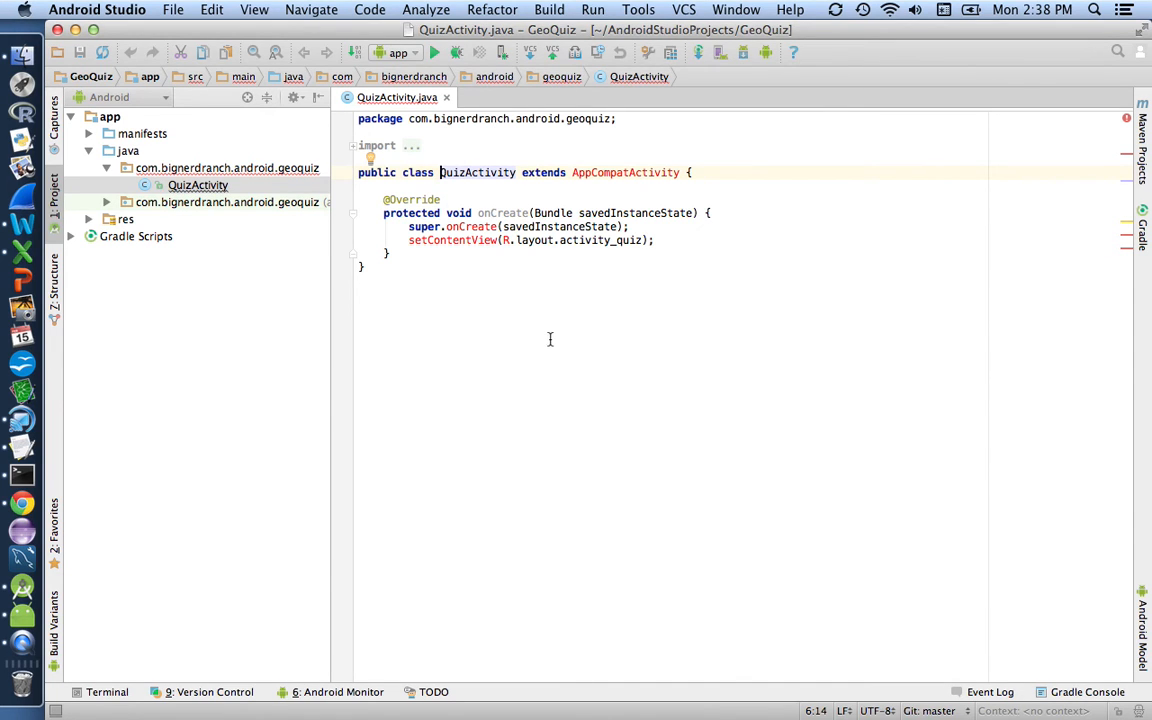
{"action": "mouse_move", "coordinate": [613, 186]}
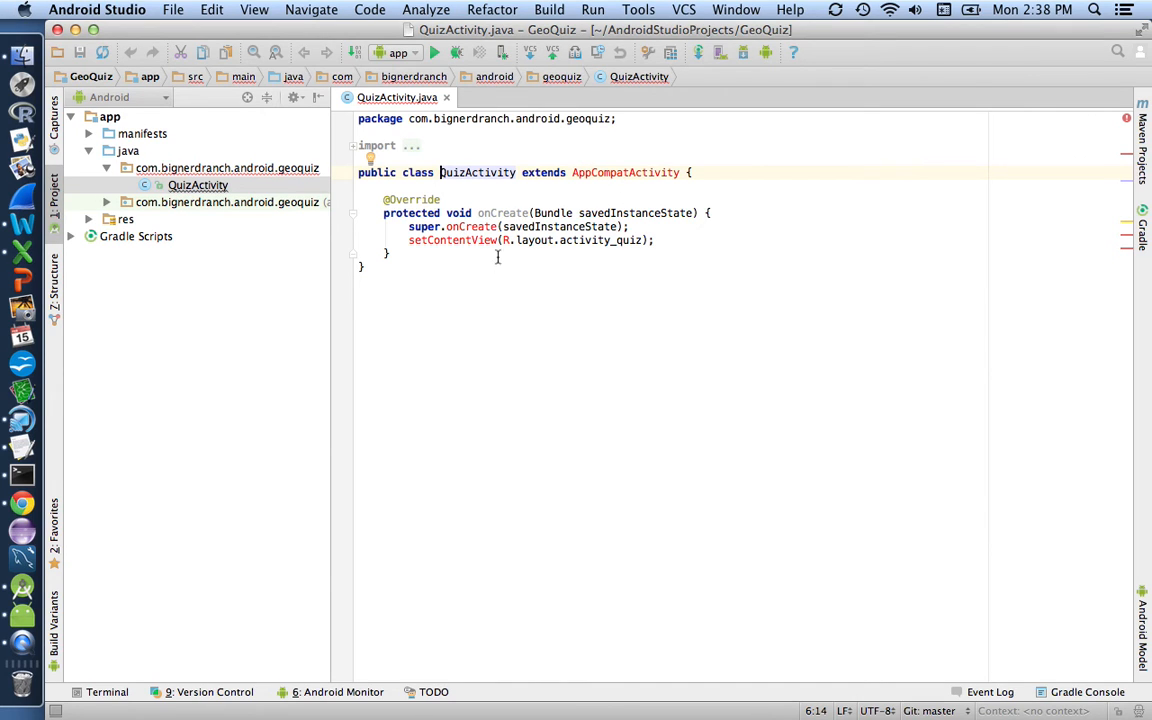
{"action": "mouse_move", "coordinate": [610, 184]}
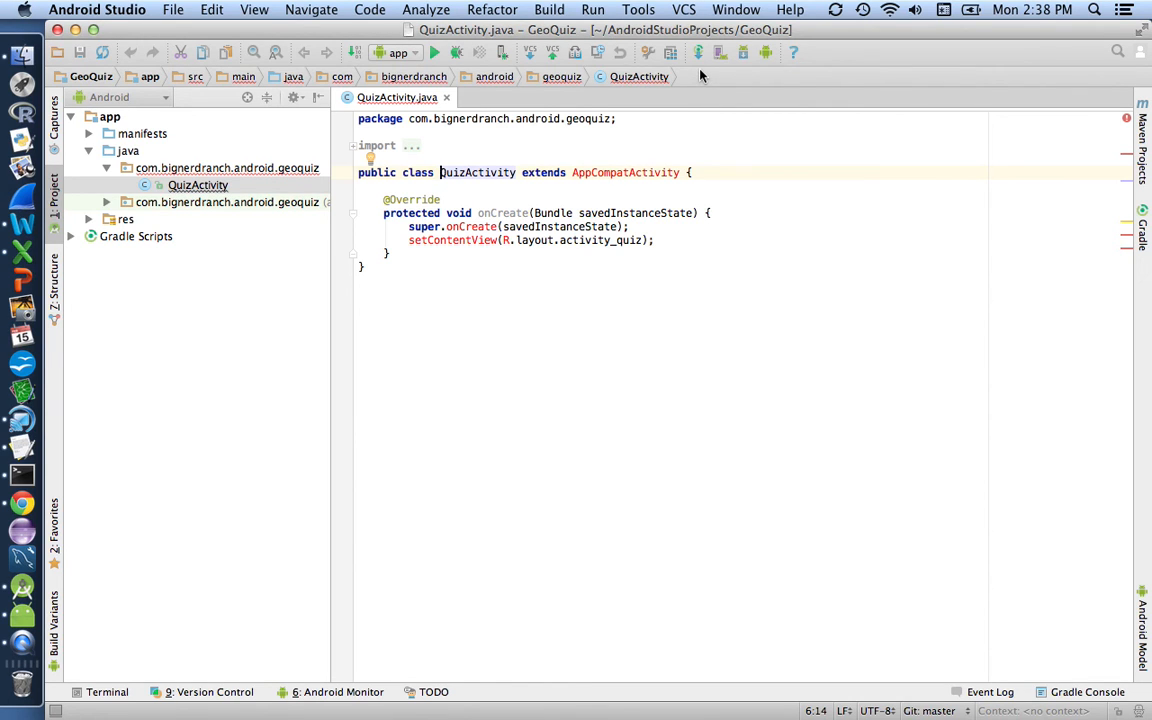
{"action": "mouse_move", "coordinate": [696, 52]}
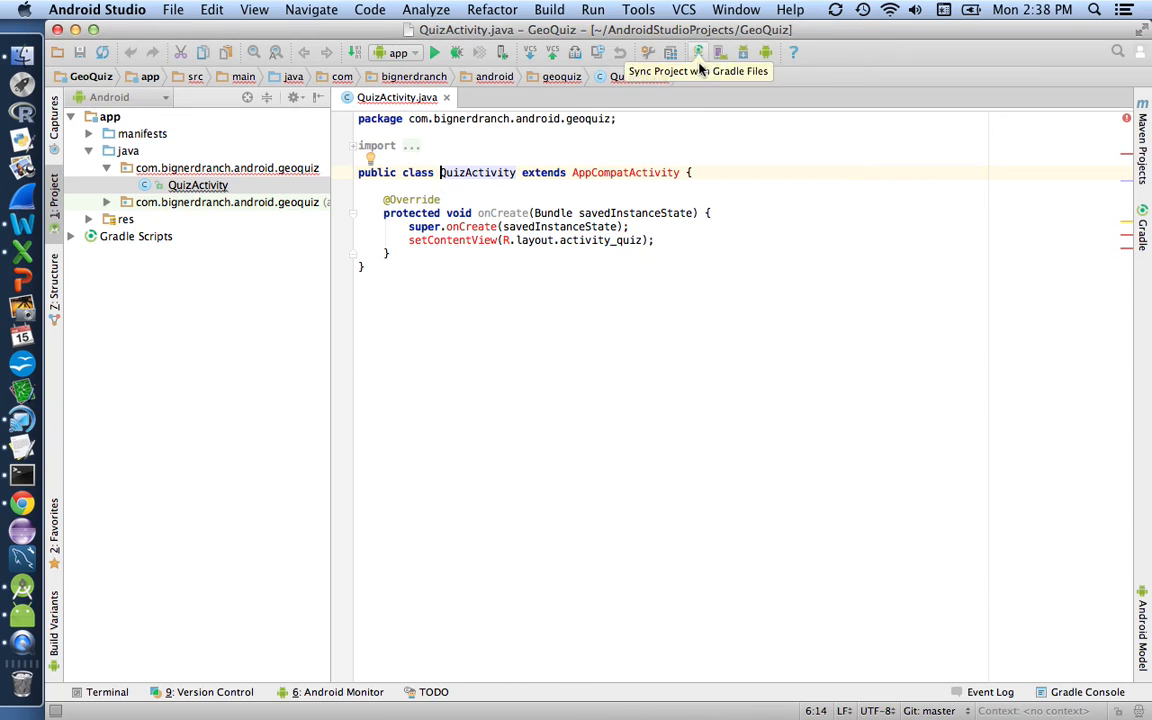
{"action": "mouse_move", "coordinate": [700, 70]}
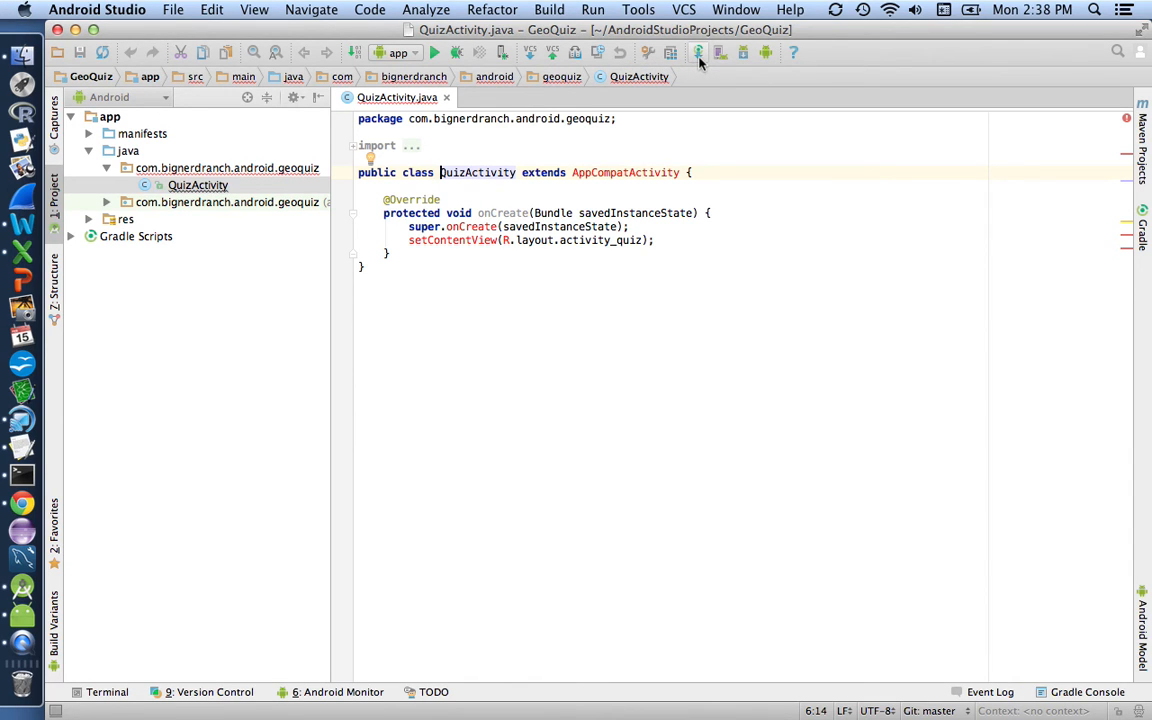
{"action": "mouse_move", "coordinate": [693, 52]}
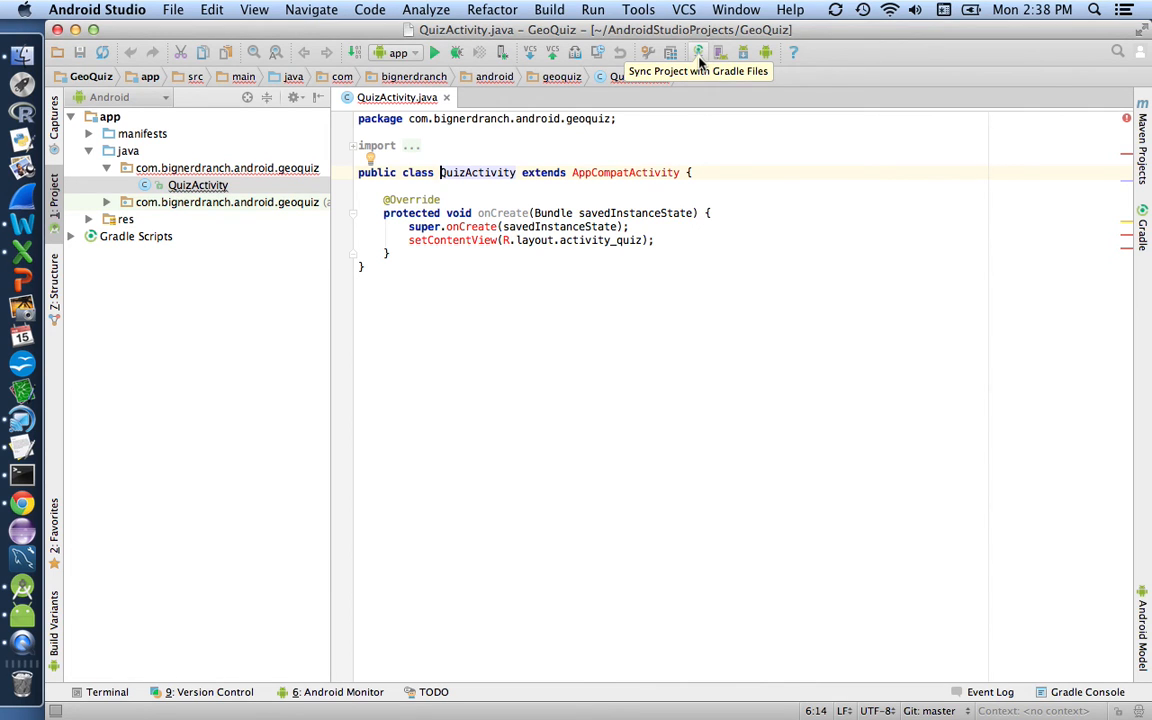
Start a Gradle sync of the GeoQuiz project from the toolbar.
{"action": "left_click", "coordinate": [695, 52]}
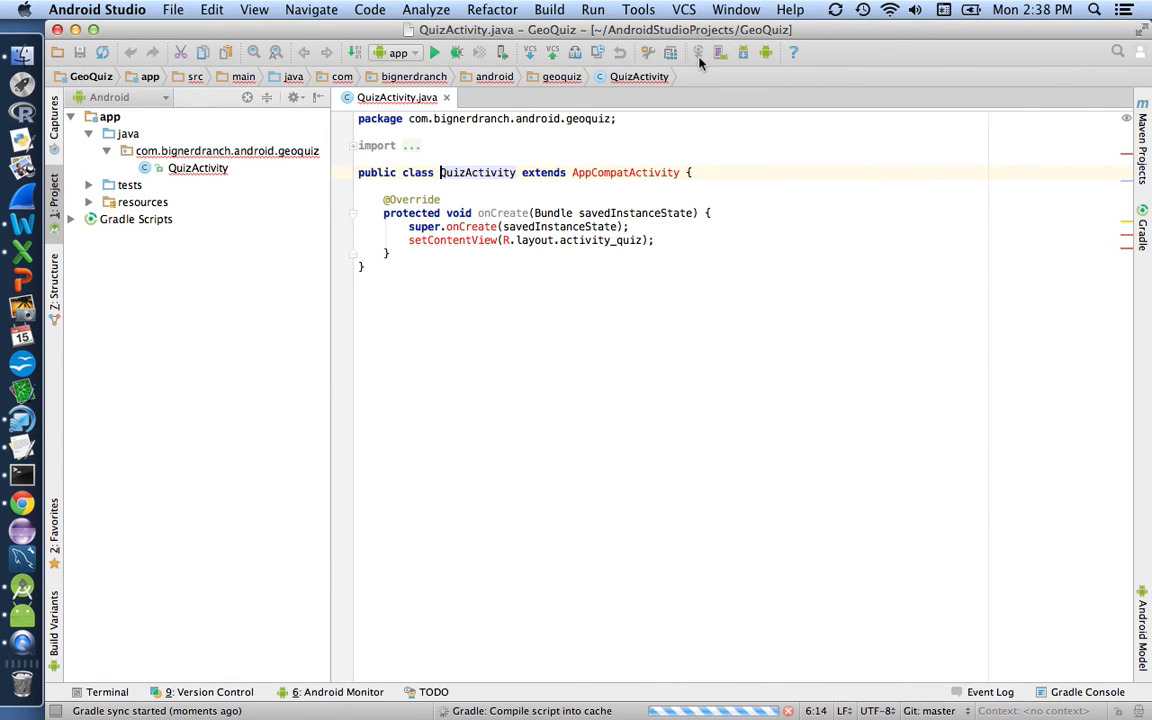